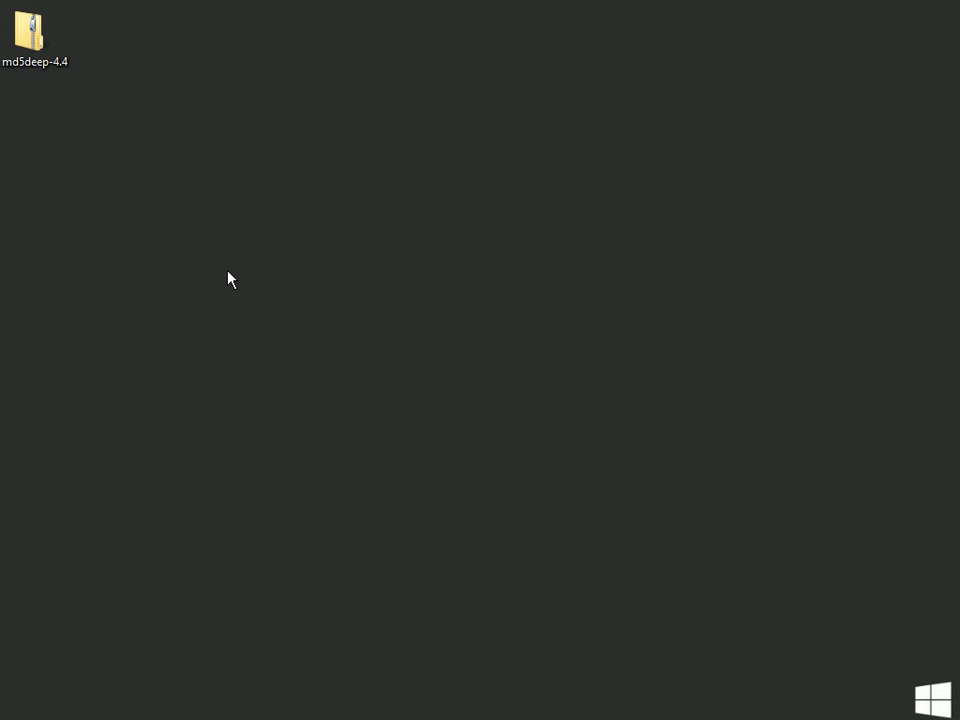
mouse_move(208, 292)
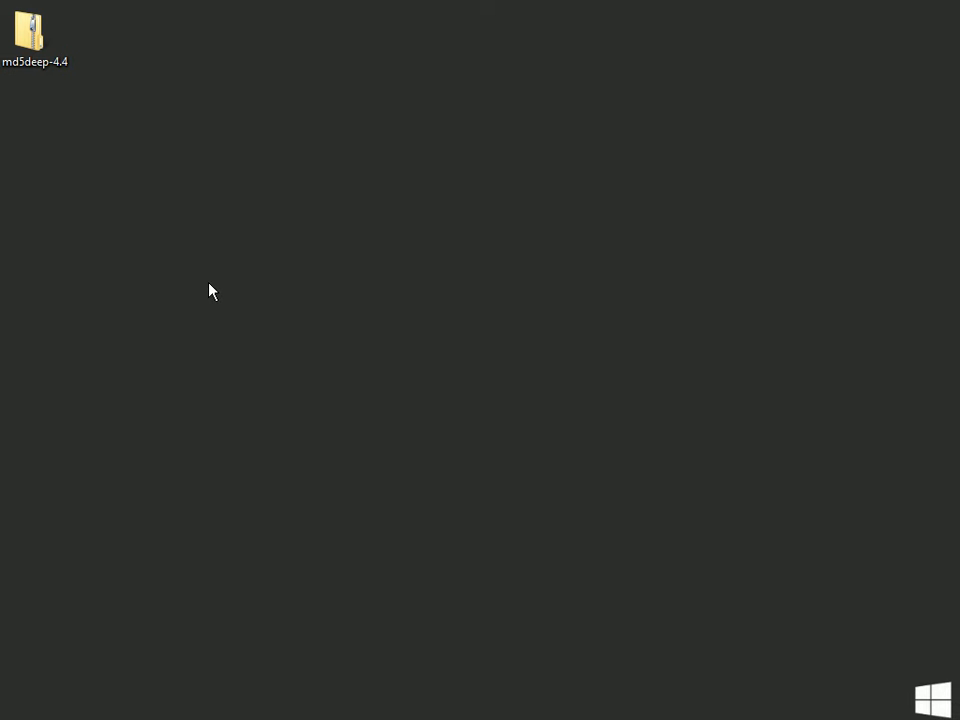
mouse_move(120, 158)
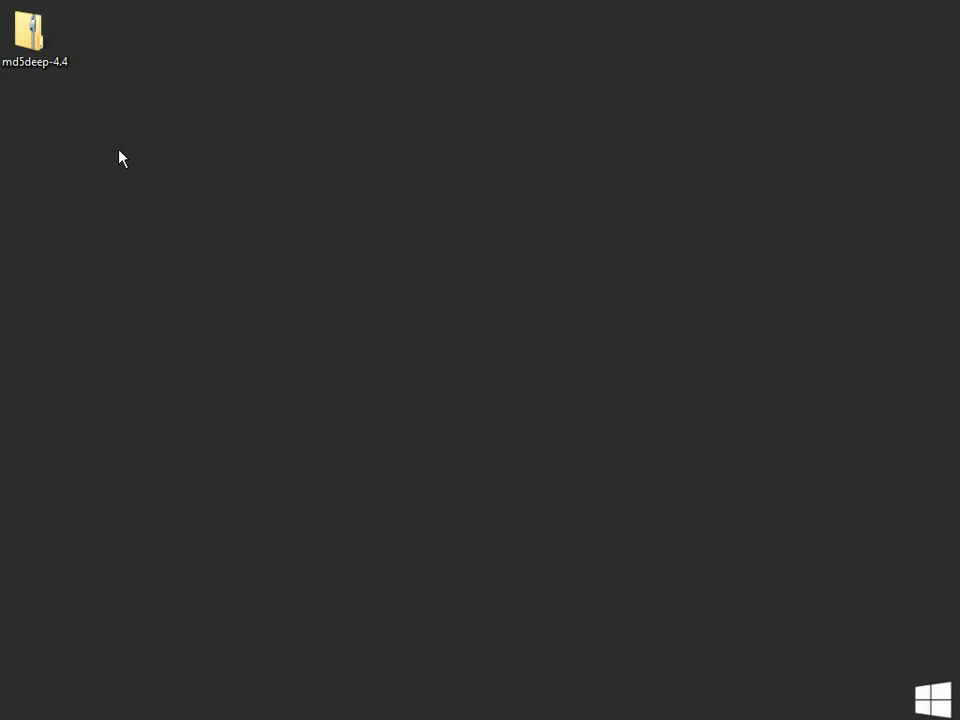
mouse_move(100, 132)
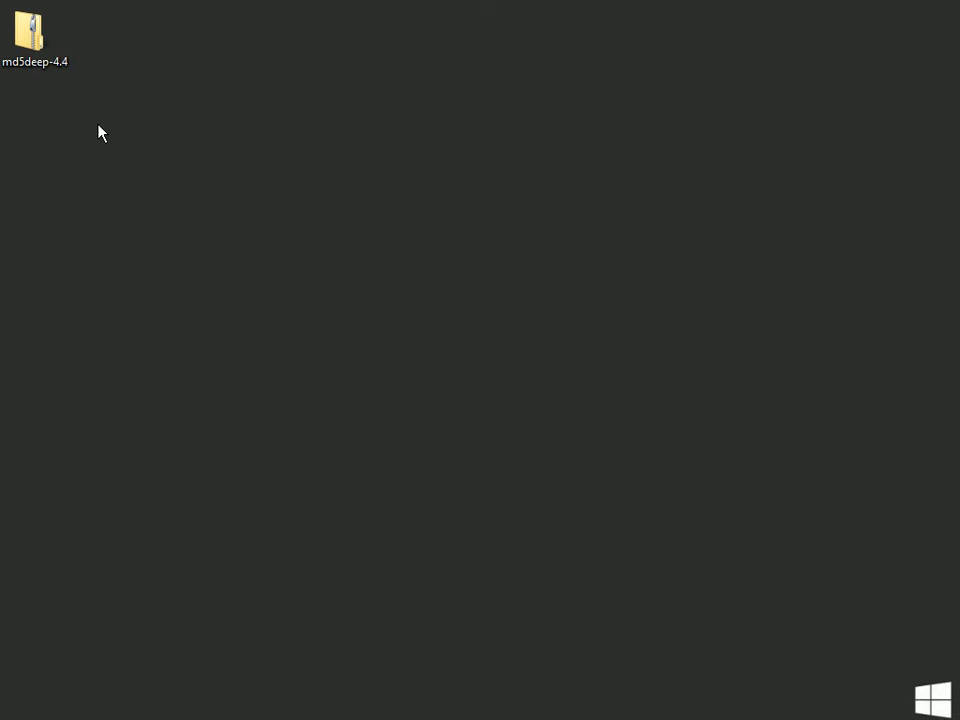
- Extract the md5deep-4.4 zip into a new md5deep-4.4 folder on the Desktop
right_click(32, 30)
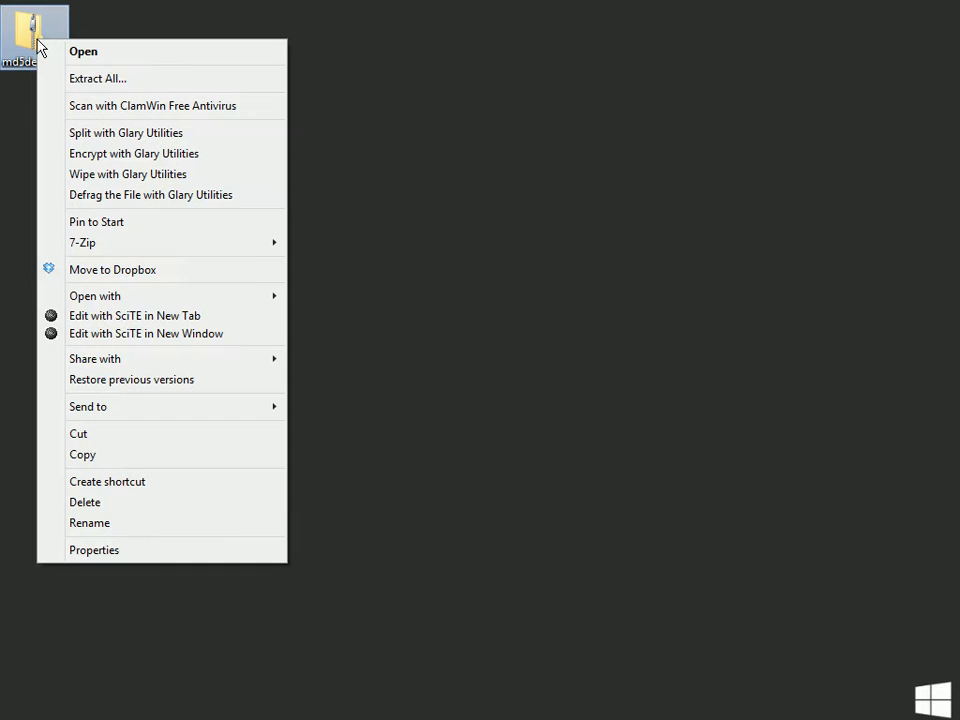
mouse_move(136, 78)
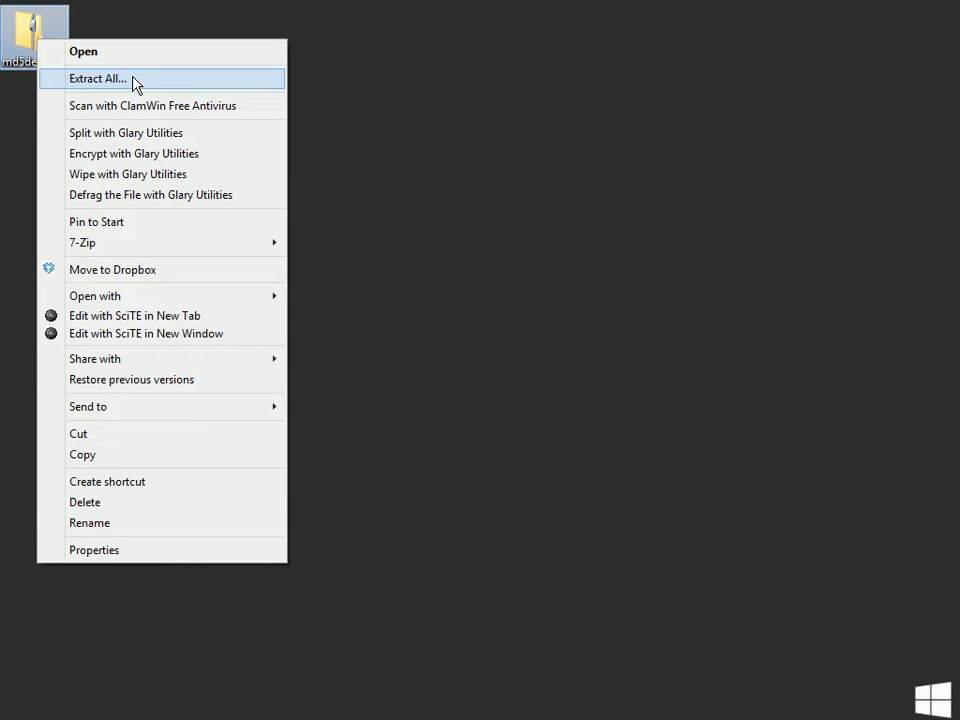
click(96, 78)
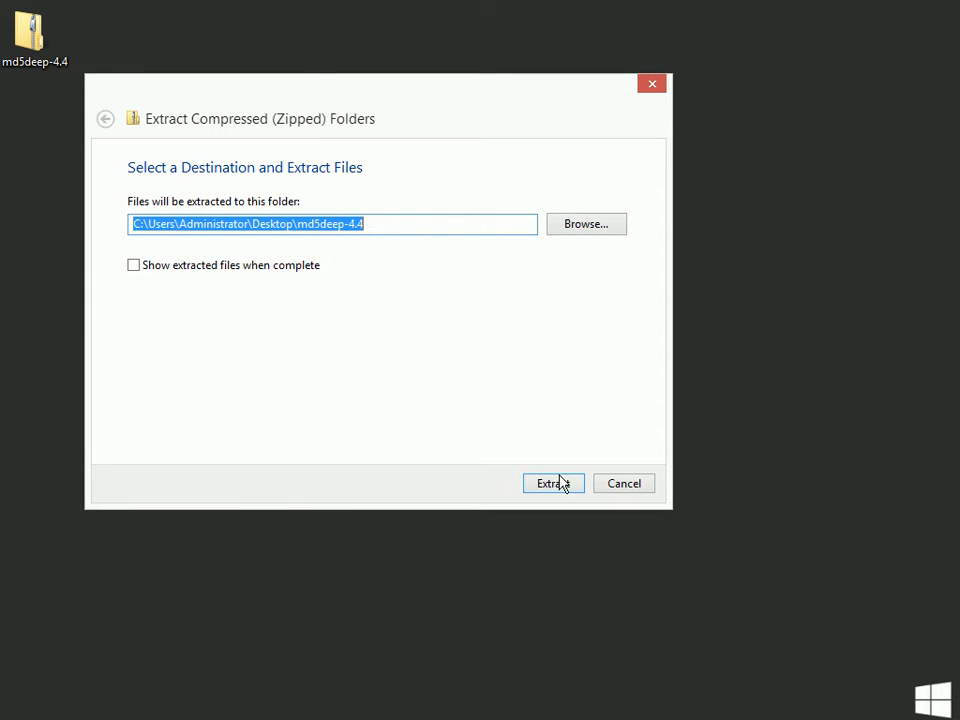
click(552, 482)
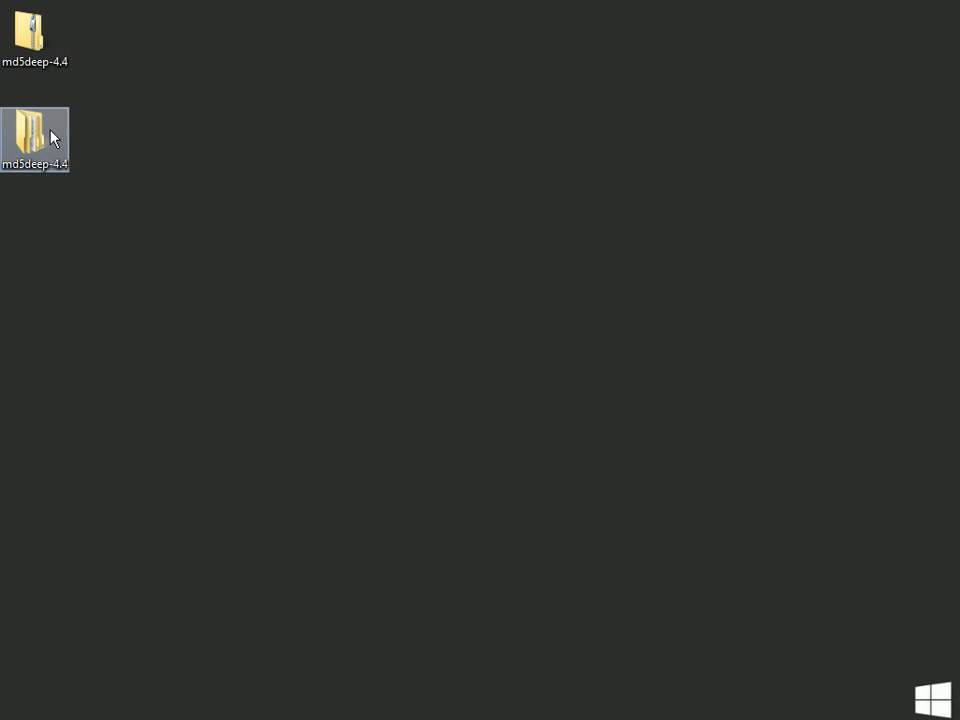
- Browse into the inner md5deep-4.4 folder to find md5deep64, then close the folder window
double_click(36, 120)
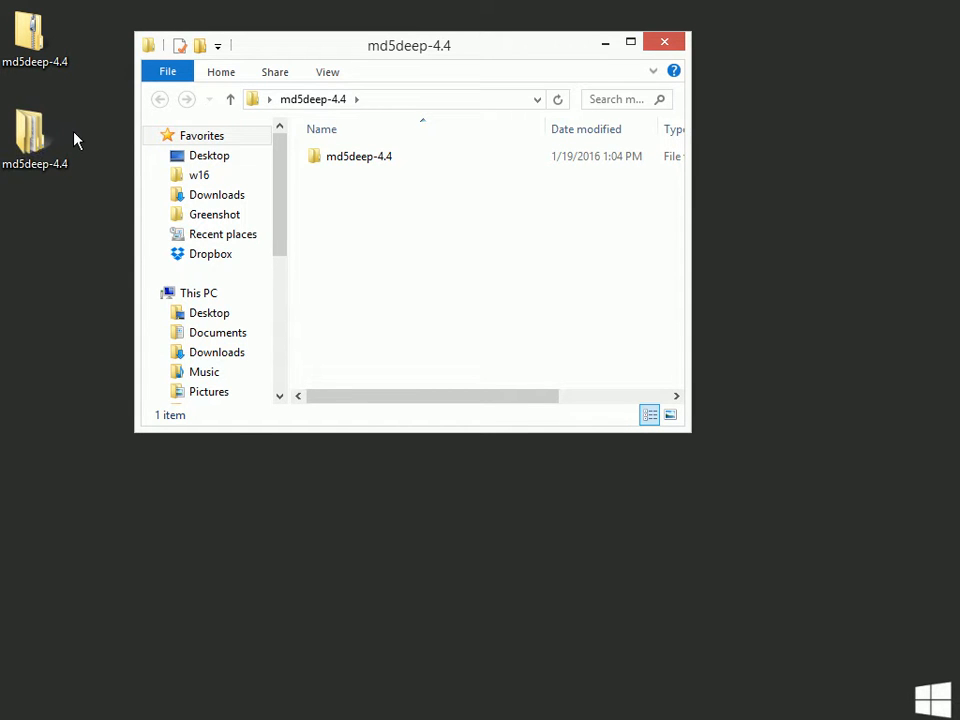
mouse_move(72, 150)
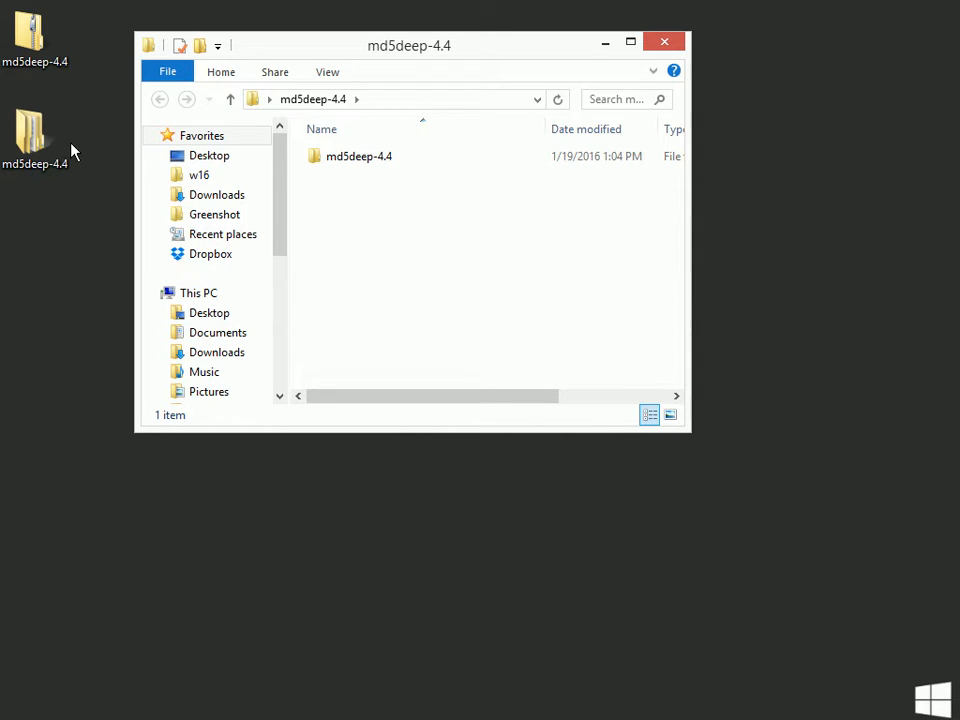
click(358, 156)
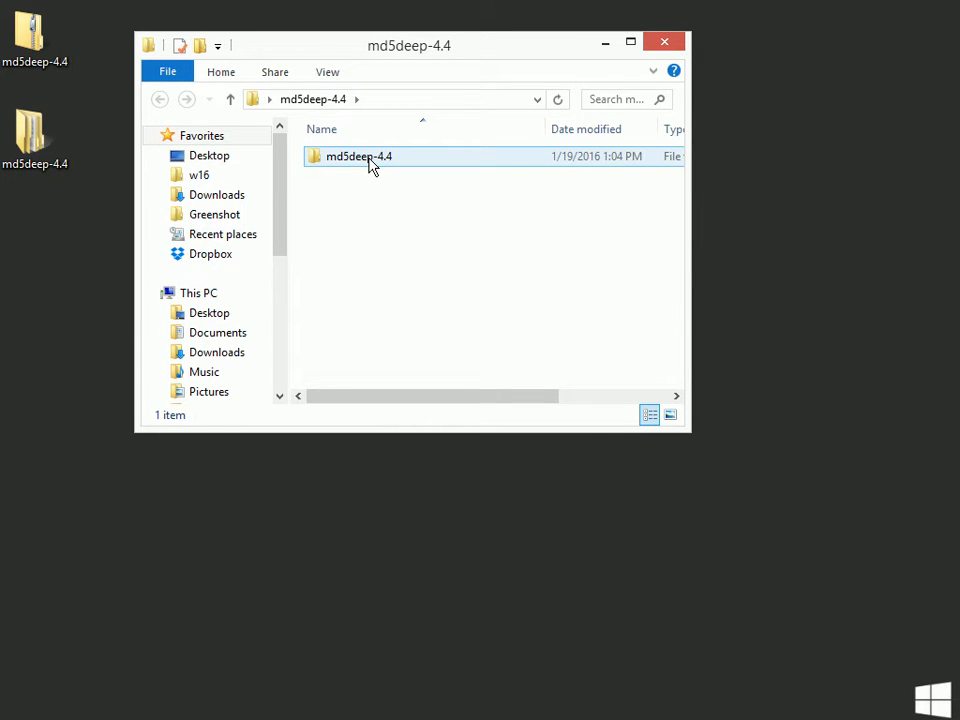
double_click(360, 156)
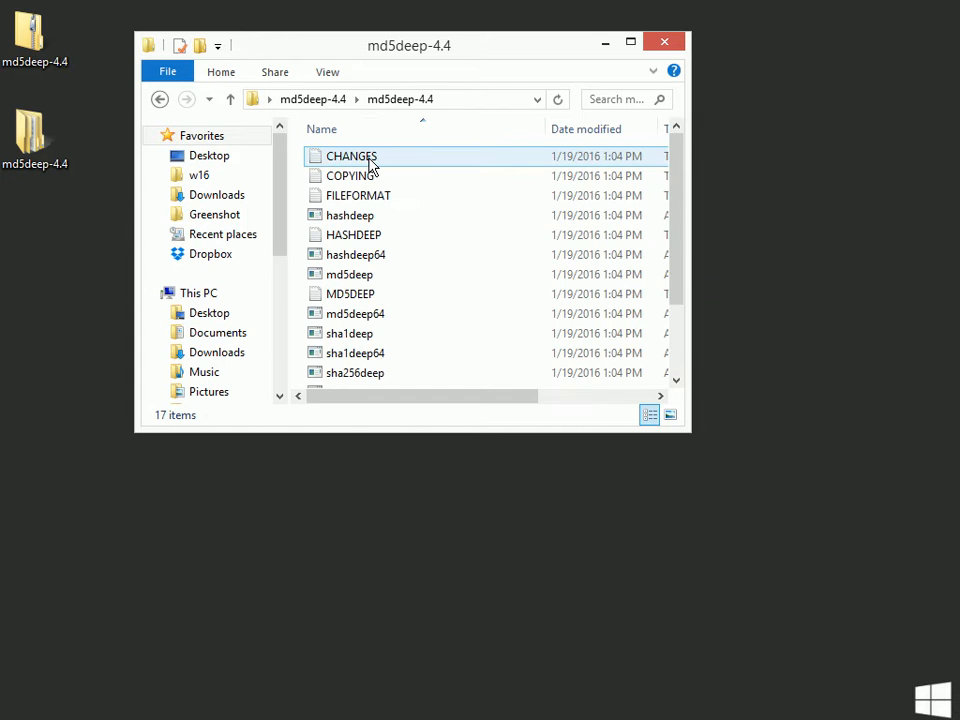
click(358, 196)
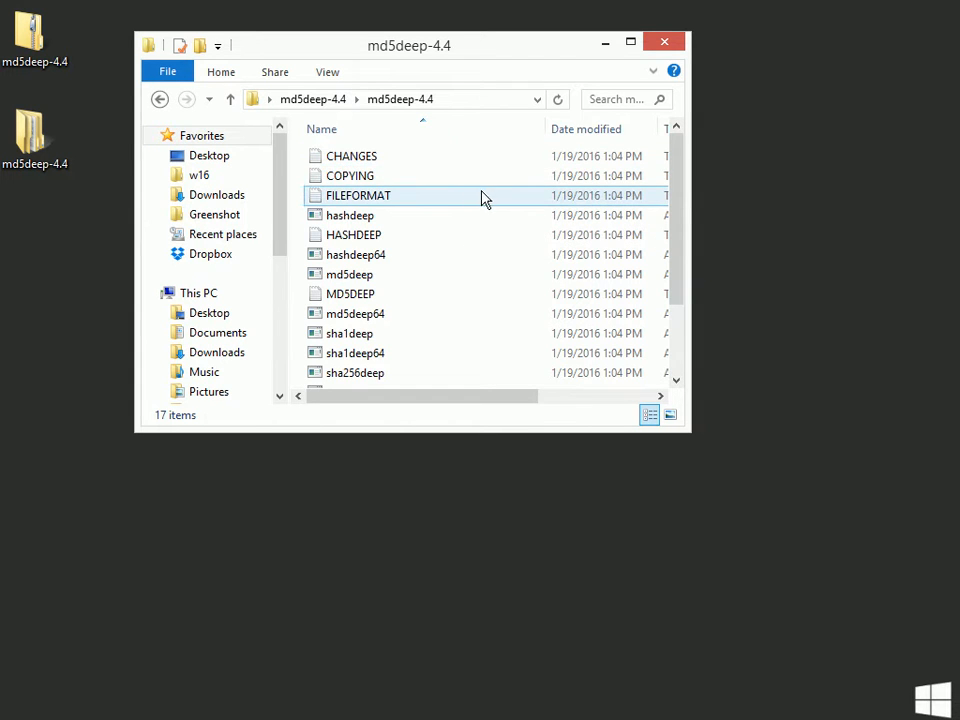
click(356, 312)
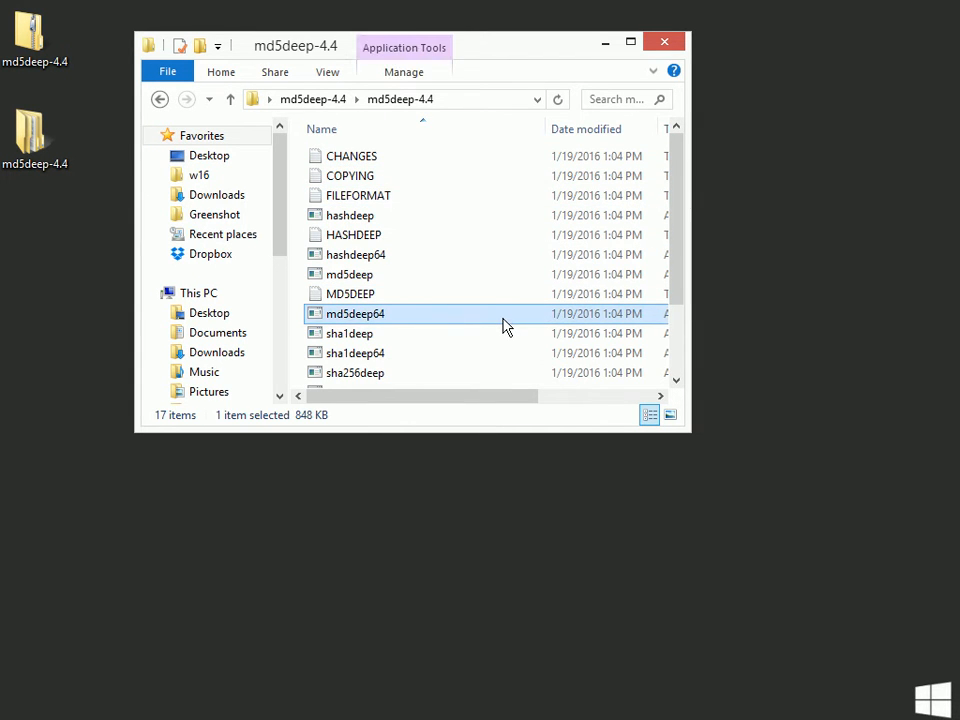
mouse_move(504, 320)
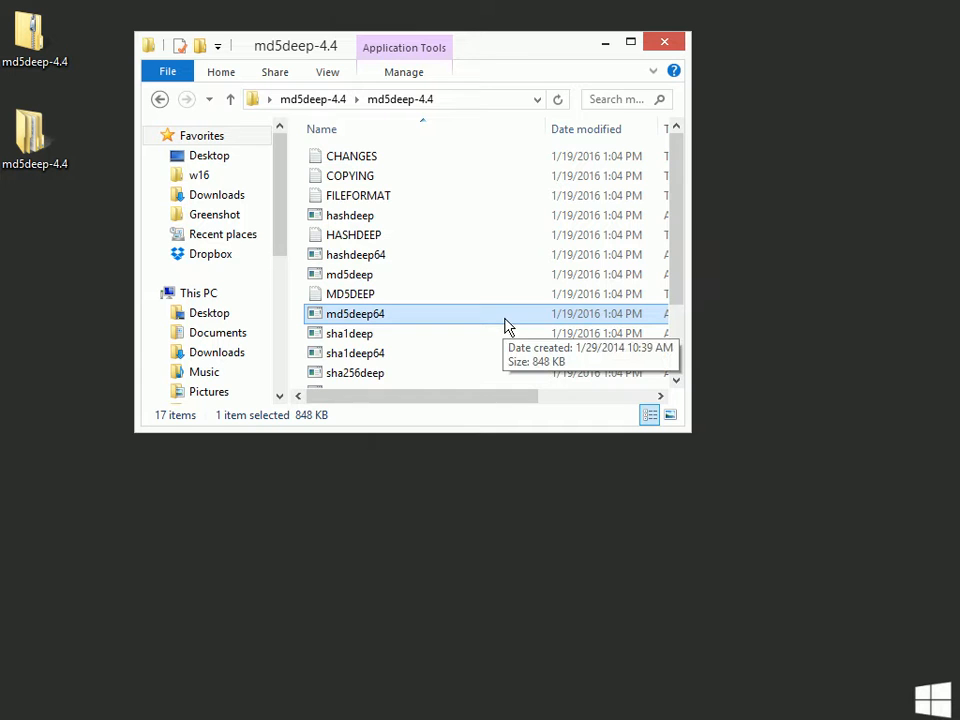
mouse_move(496, 234)
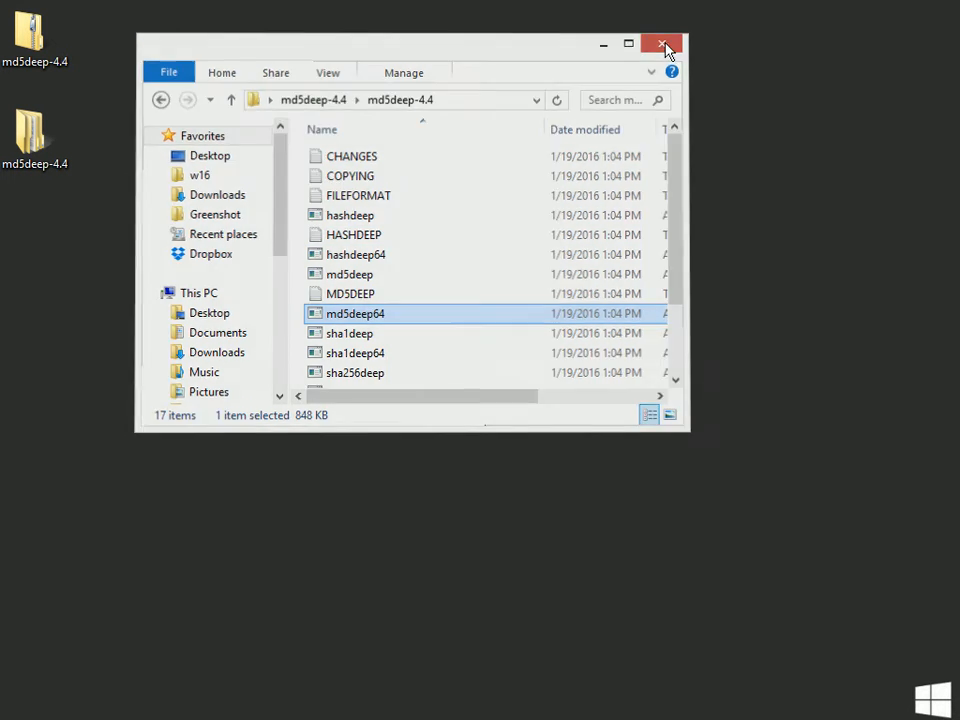
click(662, 44)
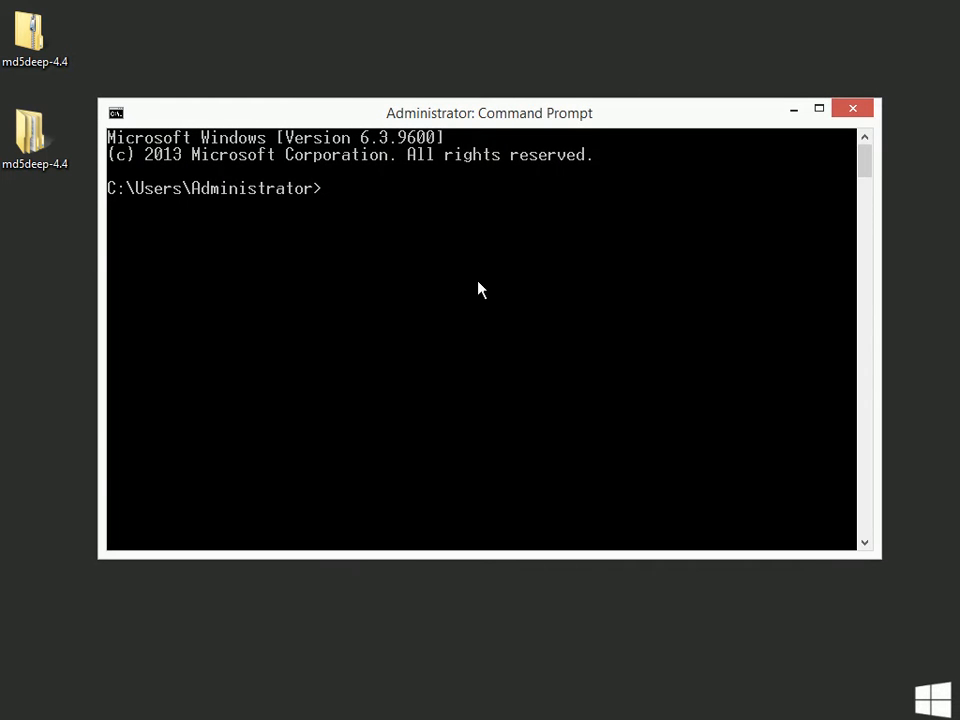
- Change the Command Prompt's current directory to C:\Users\Administrator\Desktop
drag(488, 112, 472, 32)
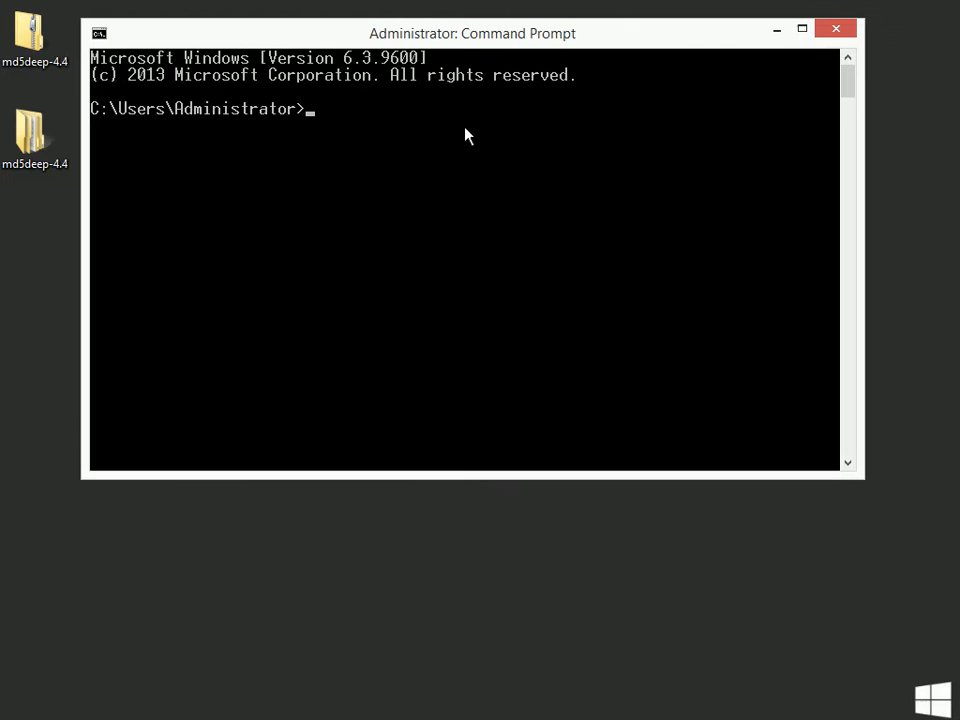
mouse_move(618, 36)
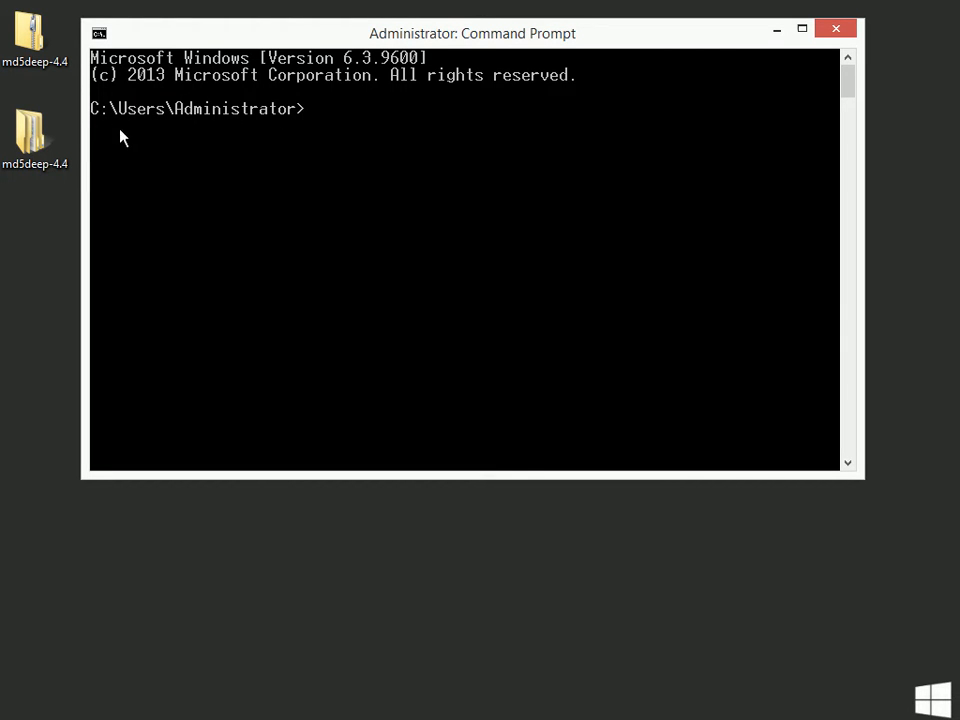
mouse_move(444, 54)
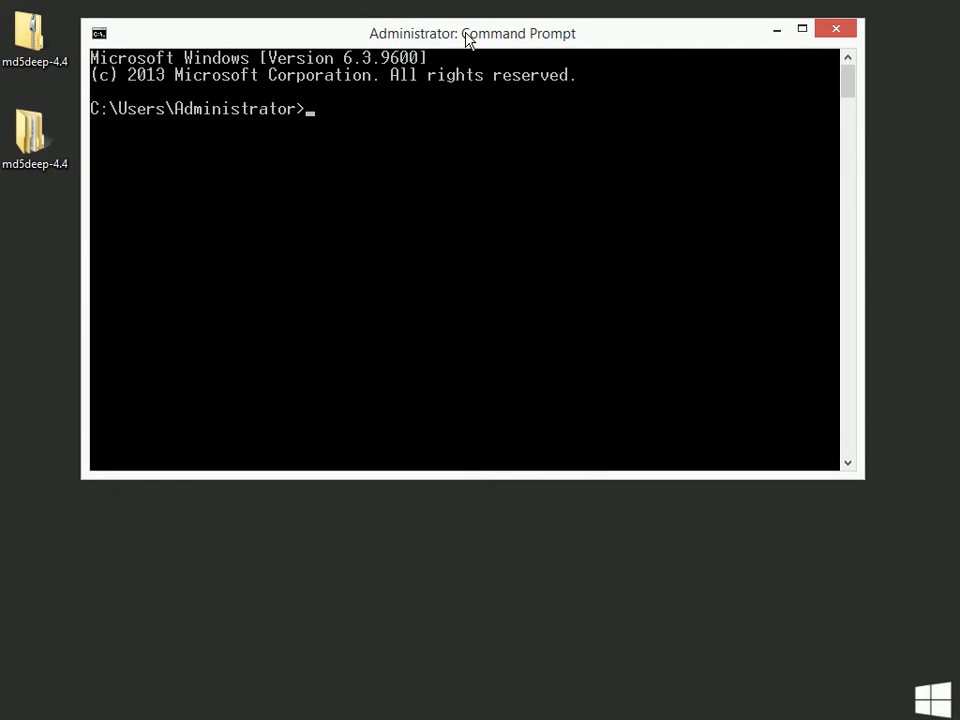
text(cd)
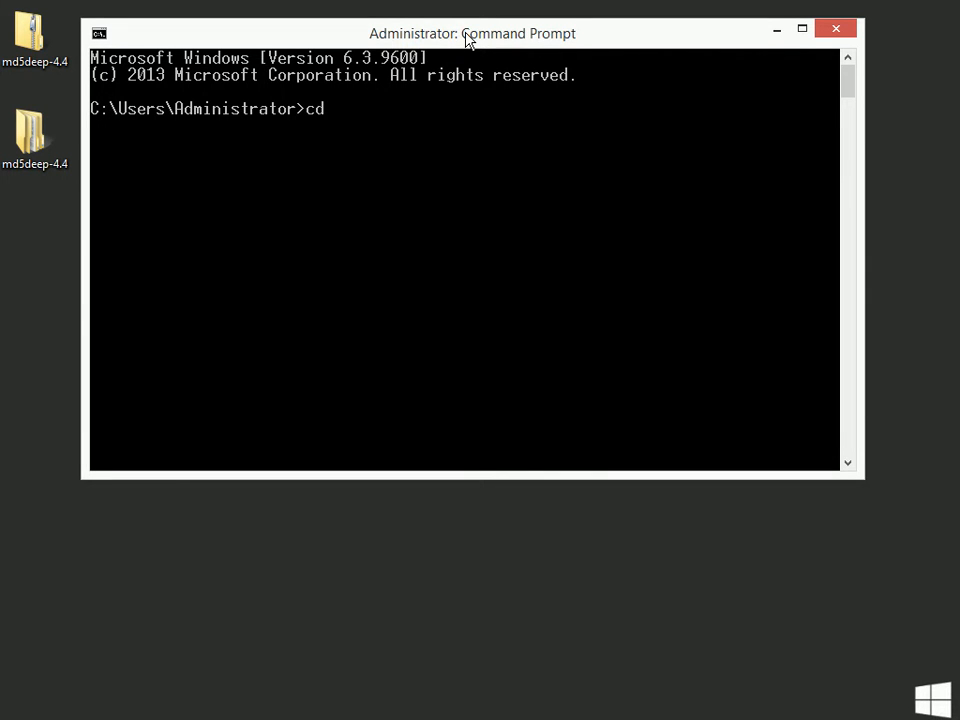
text(des)
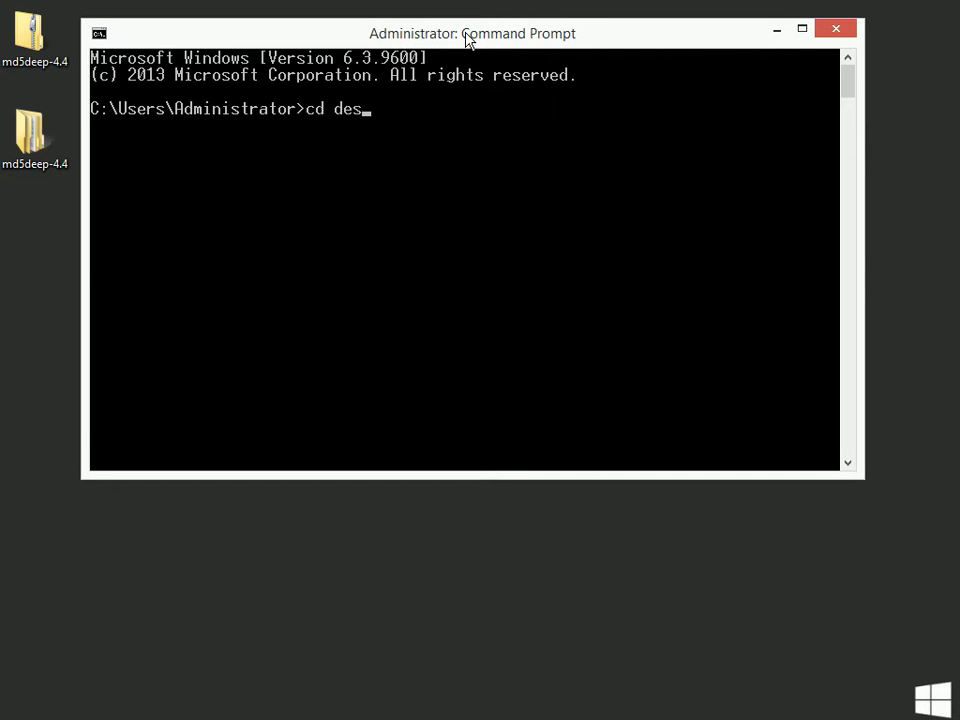
text(ktop)
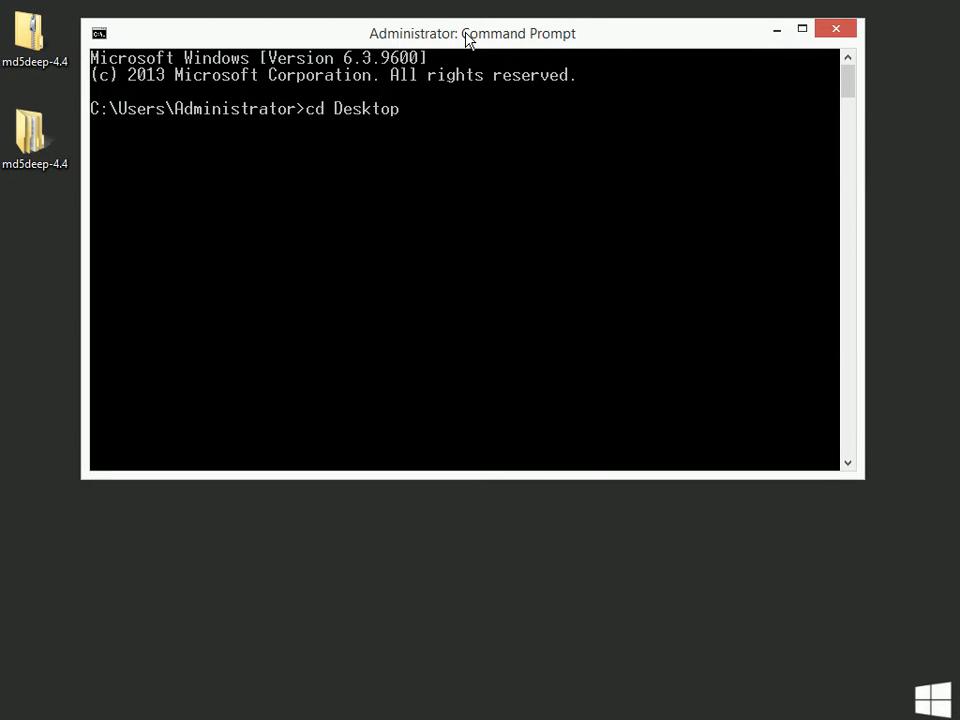
key(Return)
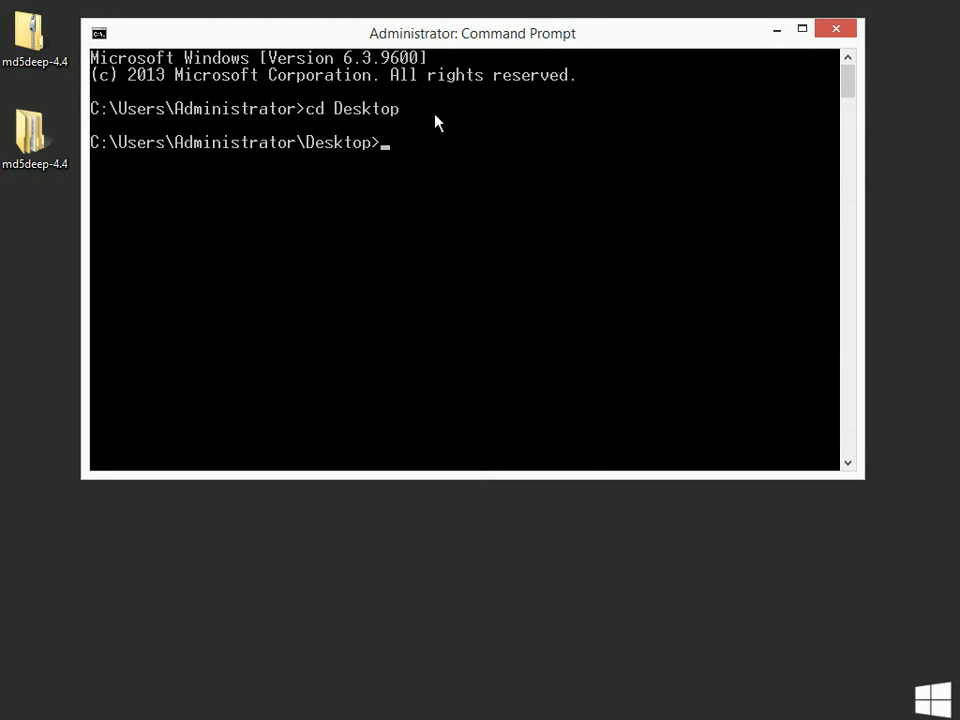
mouse_move(360, 168)
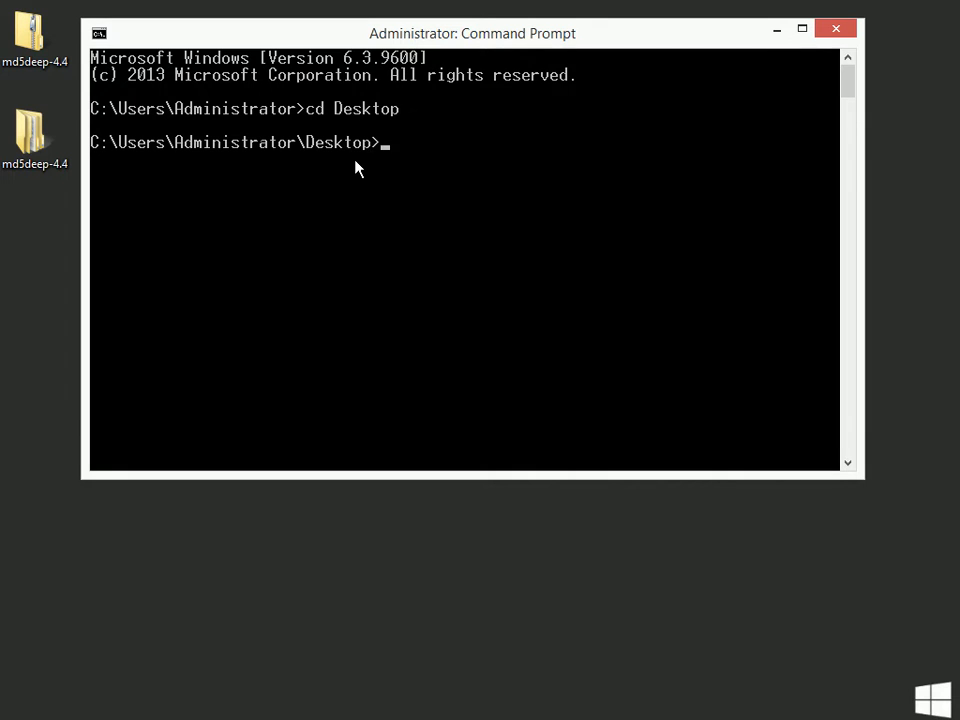
mouse_move(612, 32)
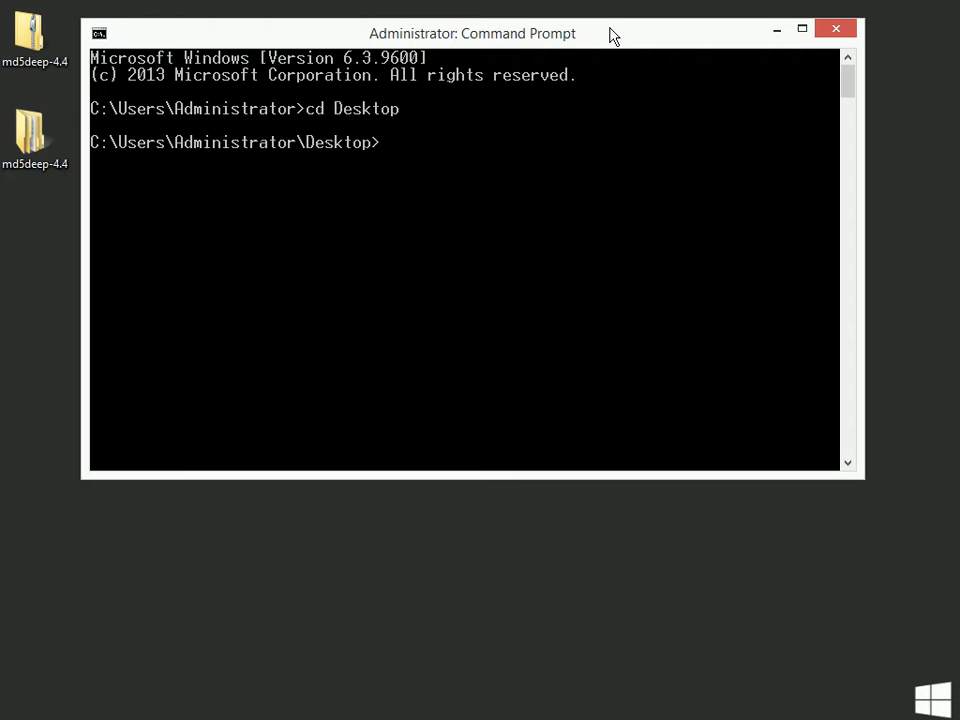
- Move into the md5deep-4.4 folder on the Desktop and list its contents with dir
text(dir)
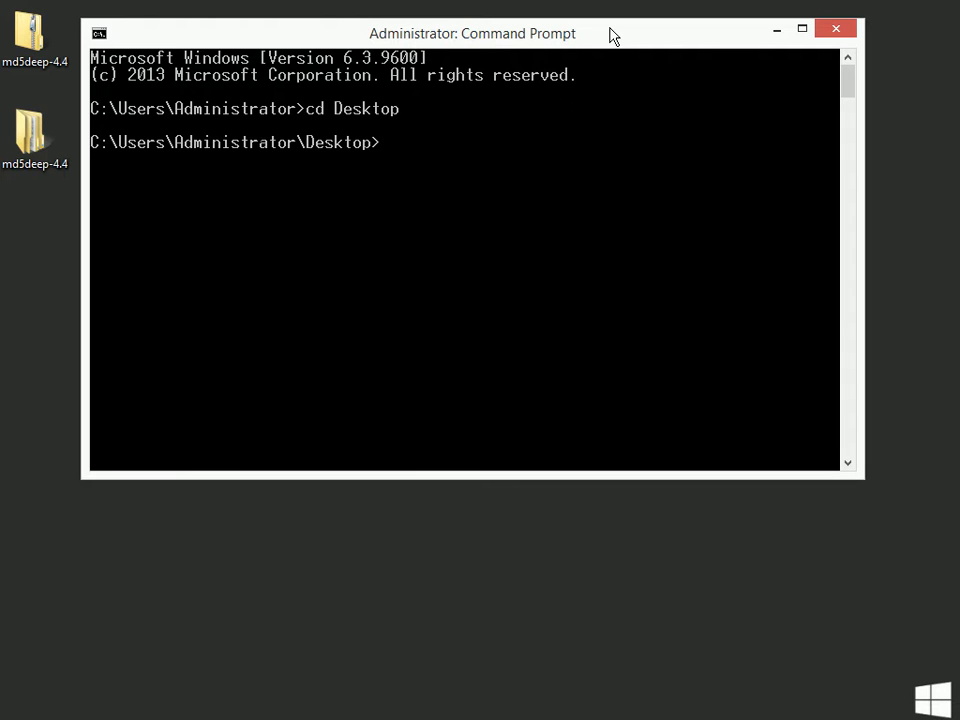
text(cd)
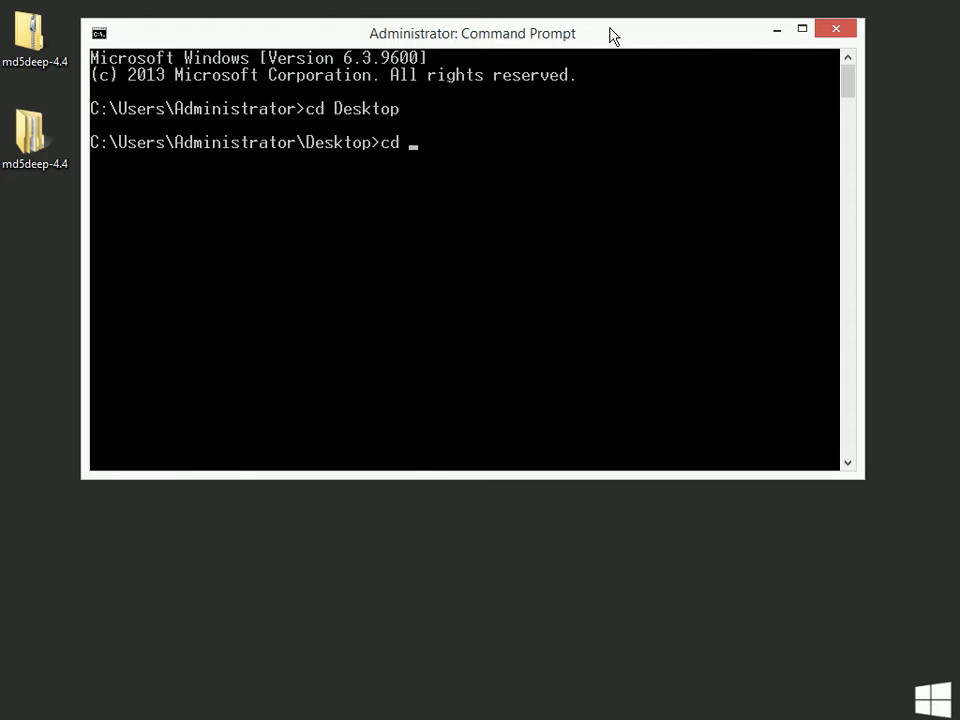
text(md5d)
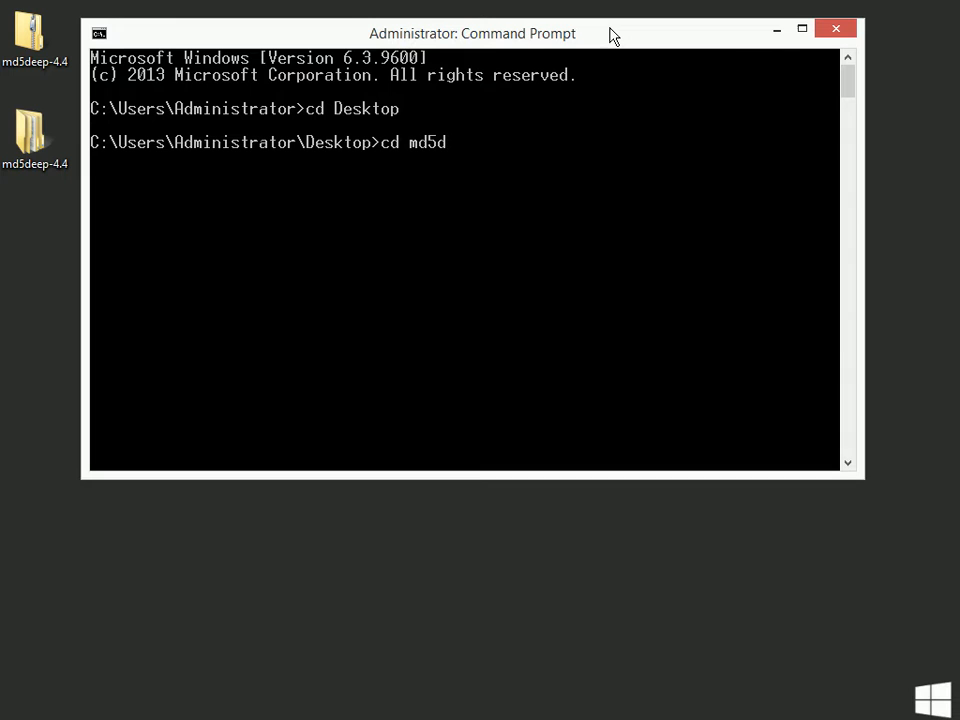
text(eep)
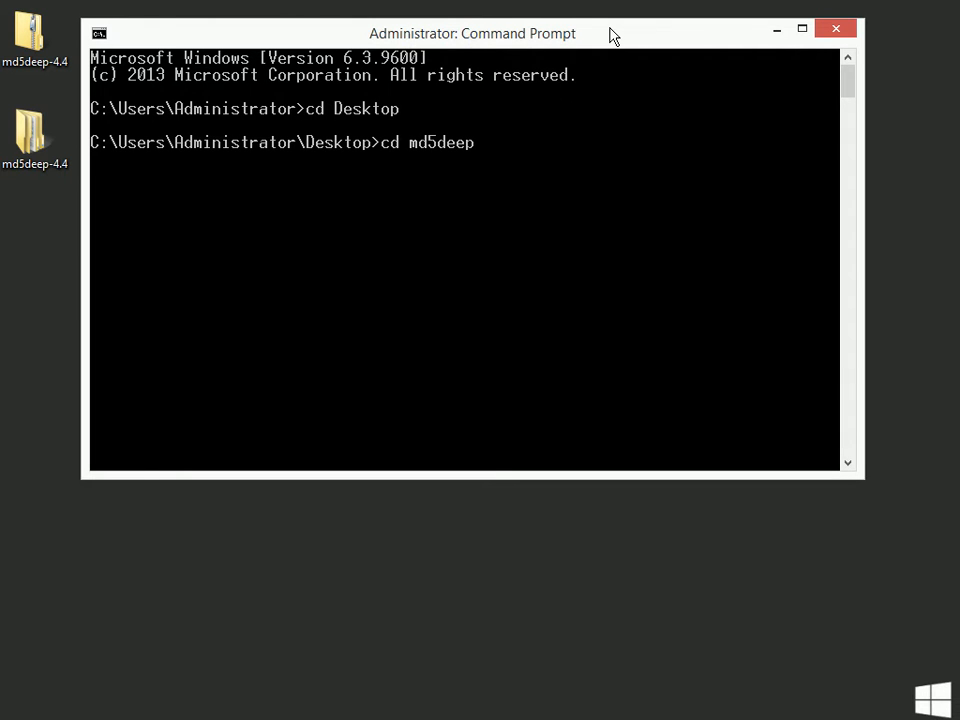
text(-4.4)
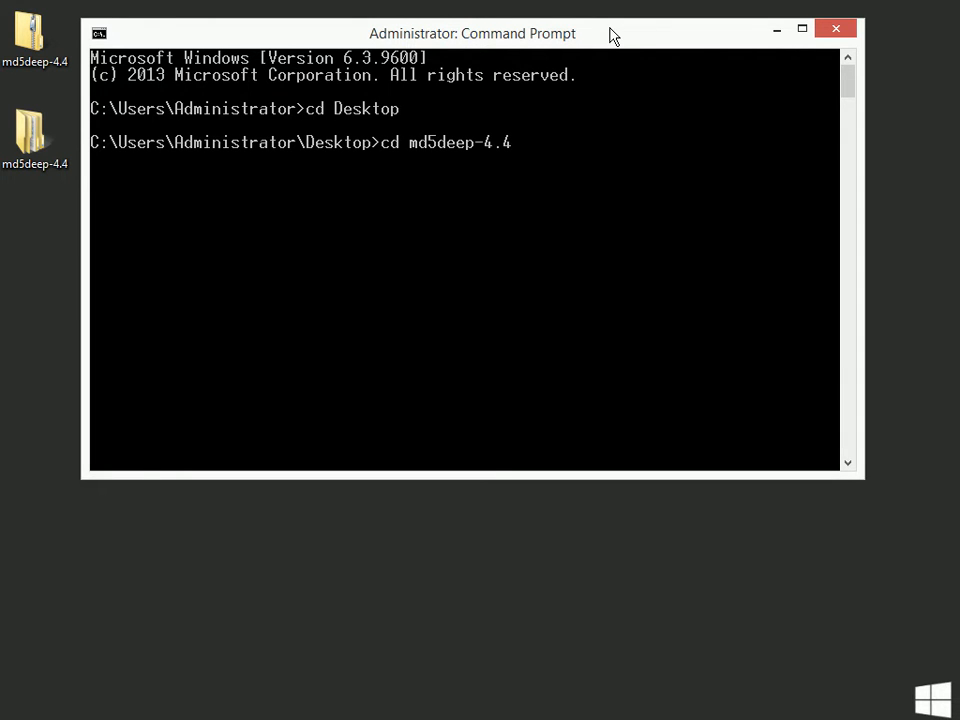
key(Return)
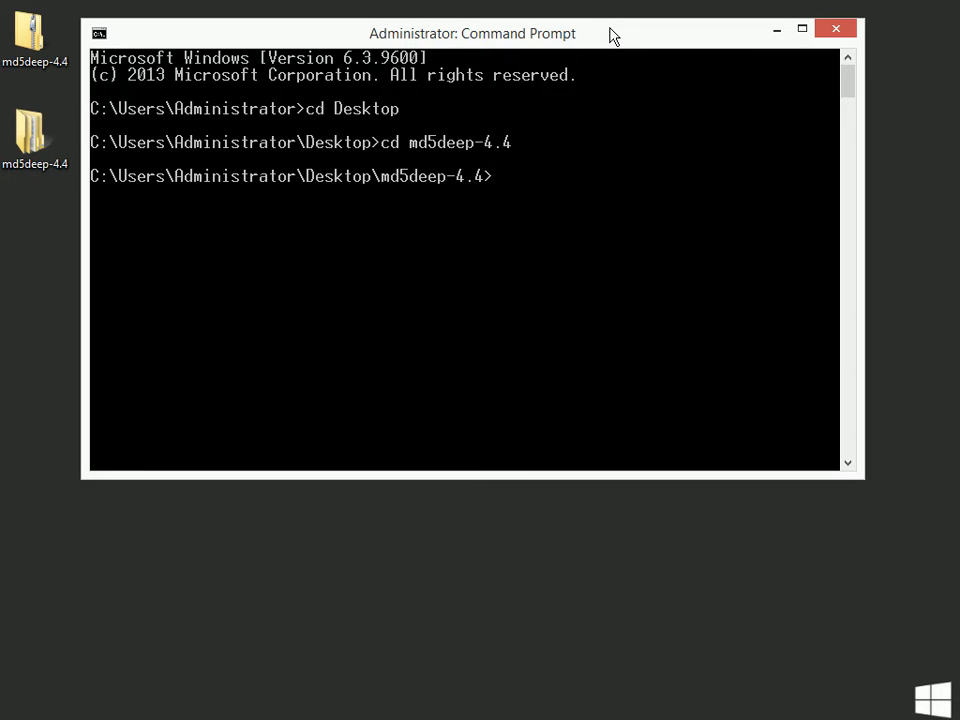
text(dir)
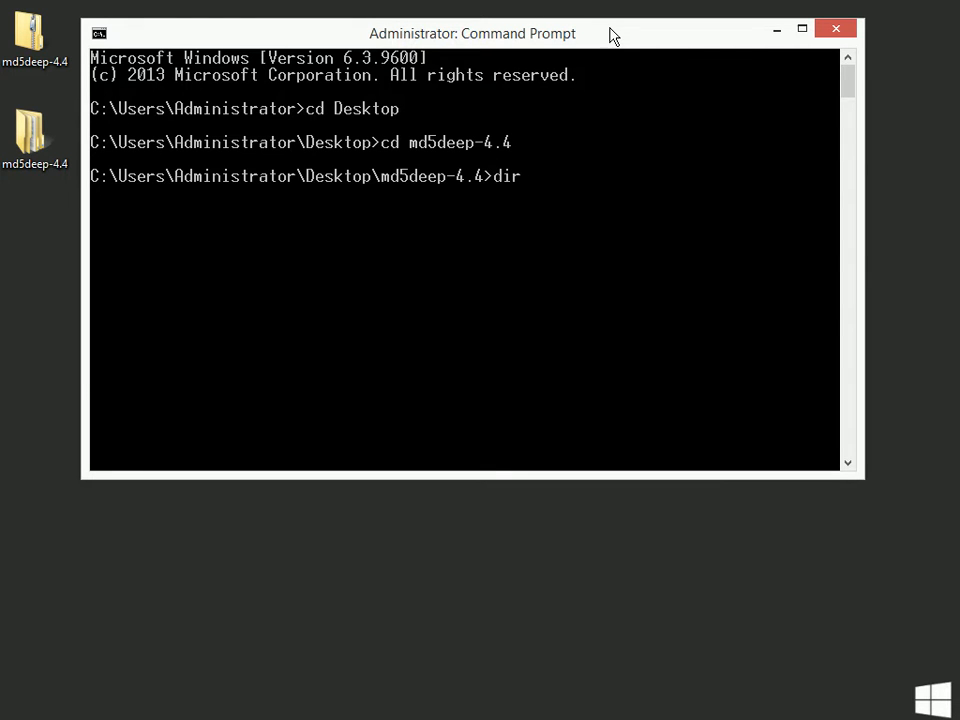
key(Return)
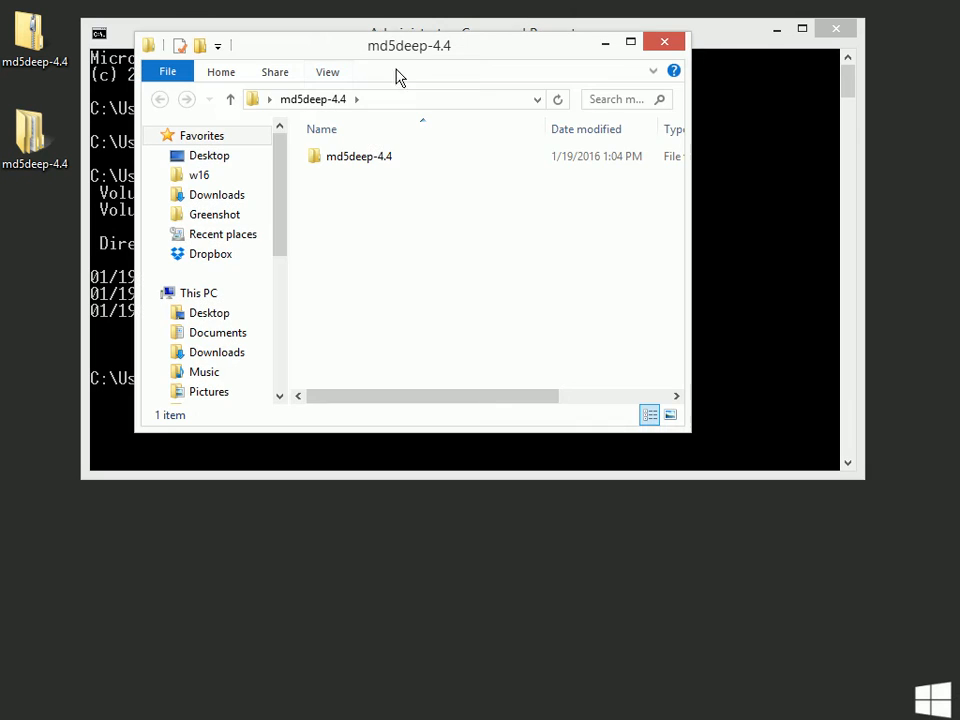
- Close the File Explorer window to return to the Command Prompt listing
click(360, 156)
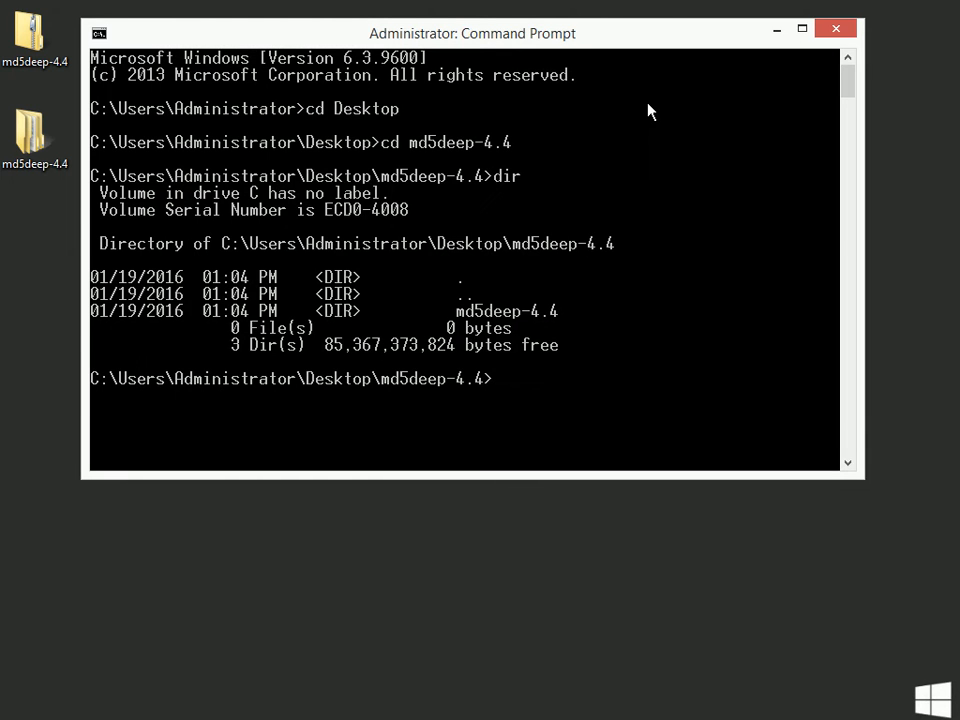
- Move into the nested md5deep-4.4 folder and list its 17 files
text(cd md)
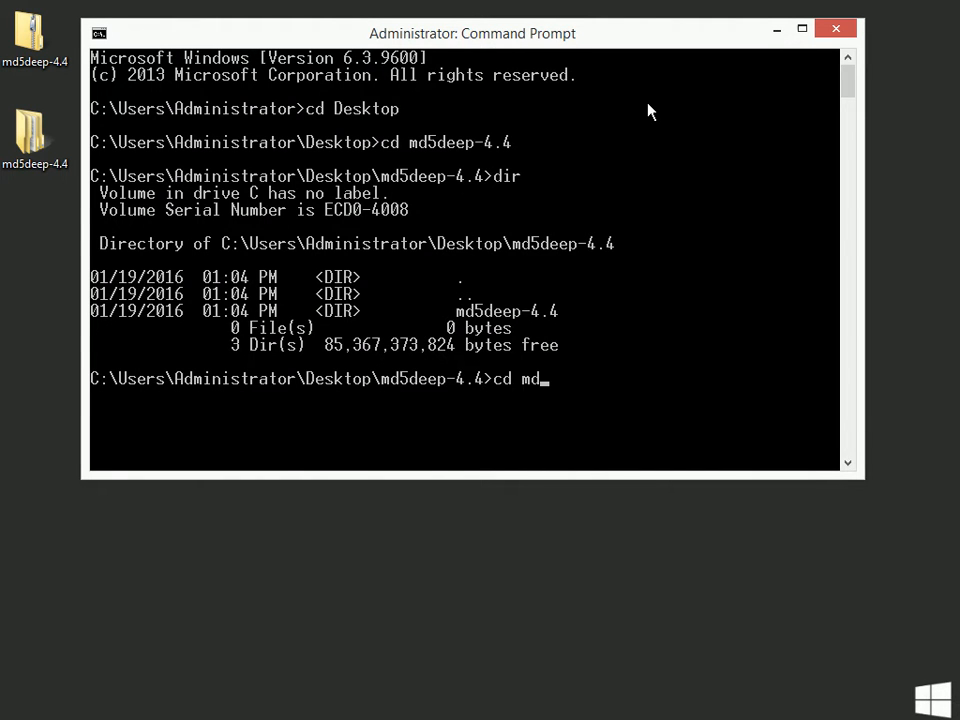
key(Return)
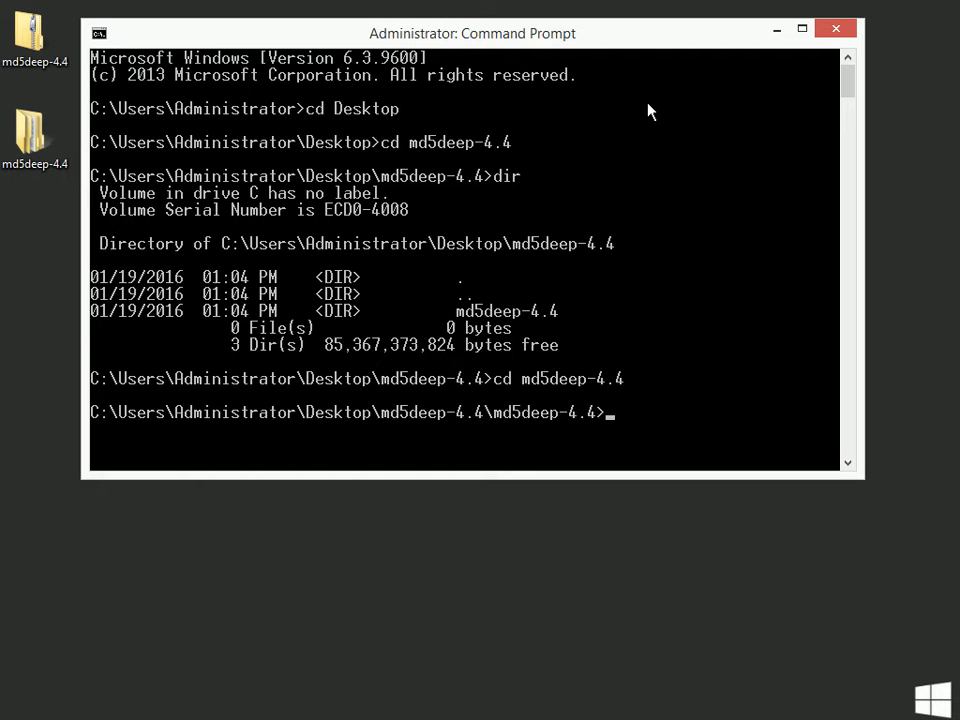
text(dir)
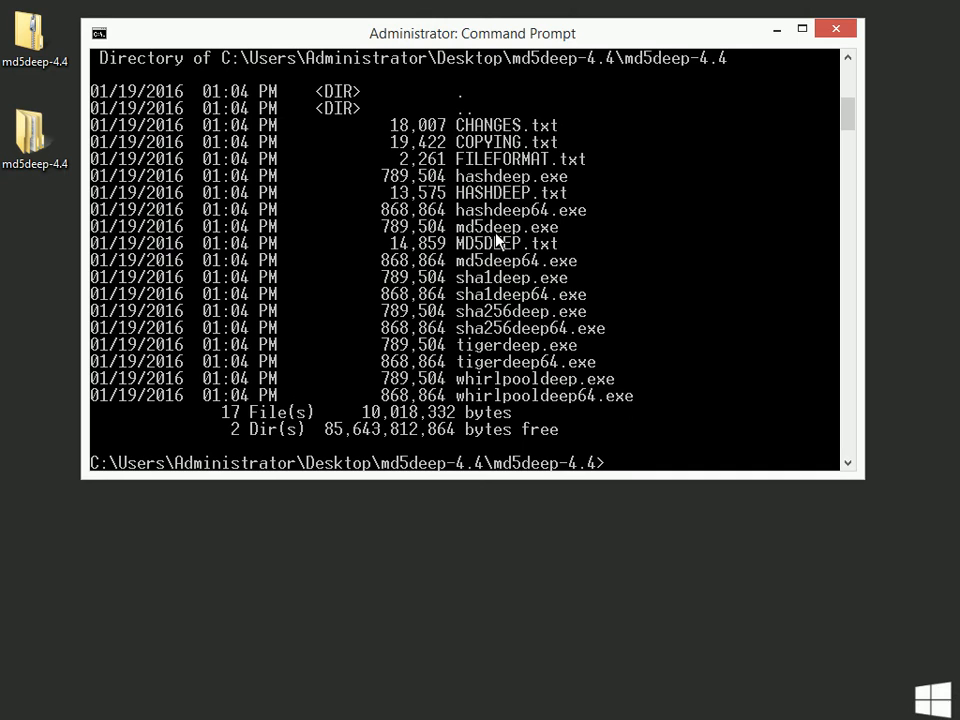
mouse_move(486, 276)
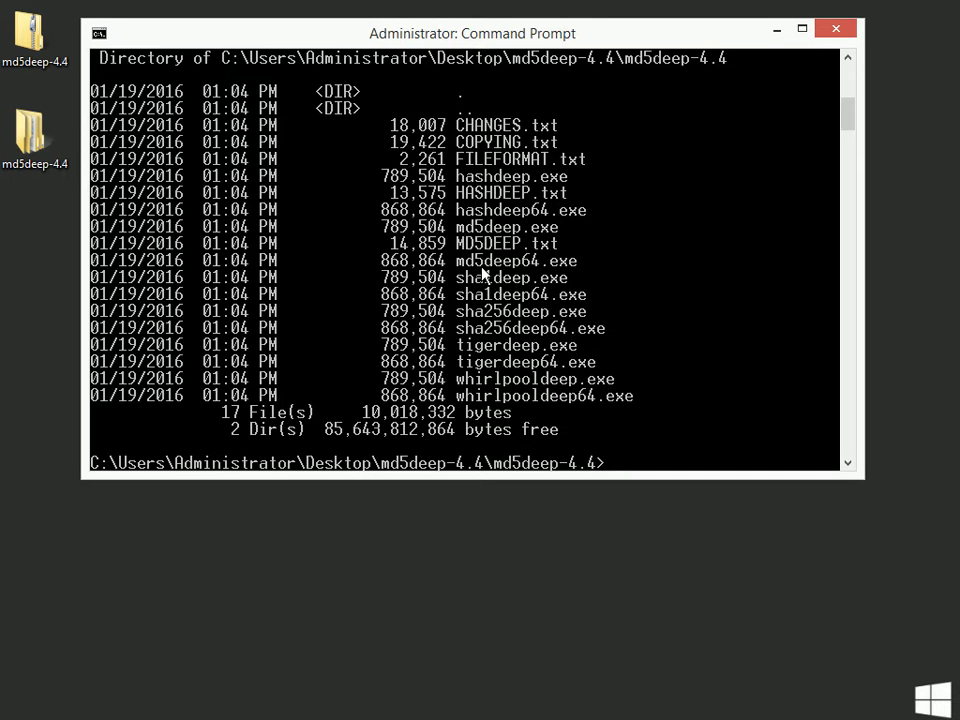
mouse_move(592, 276)
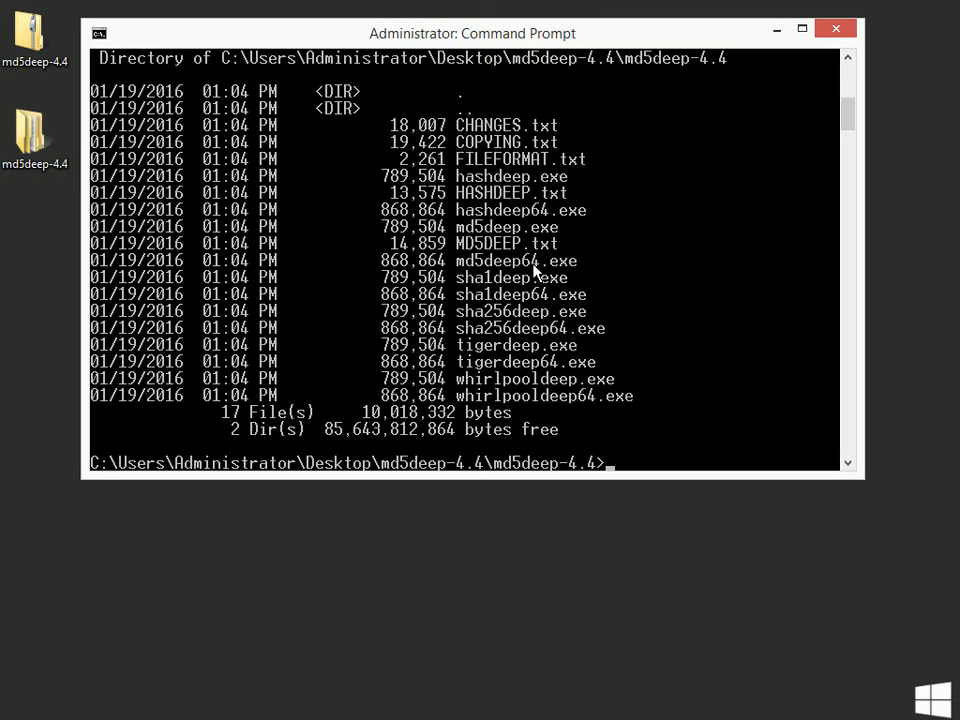
mouse_move(604, 268)
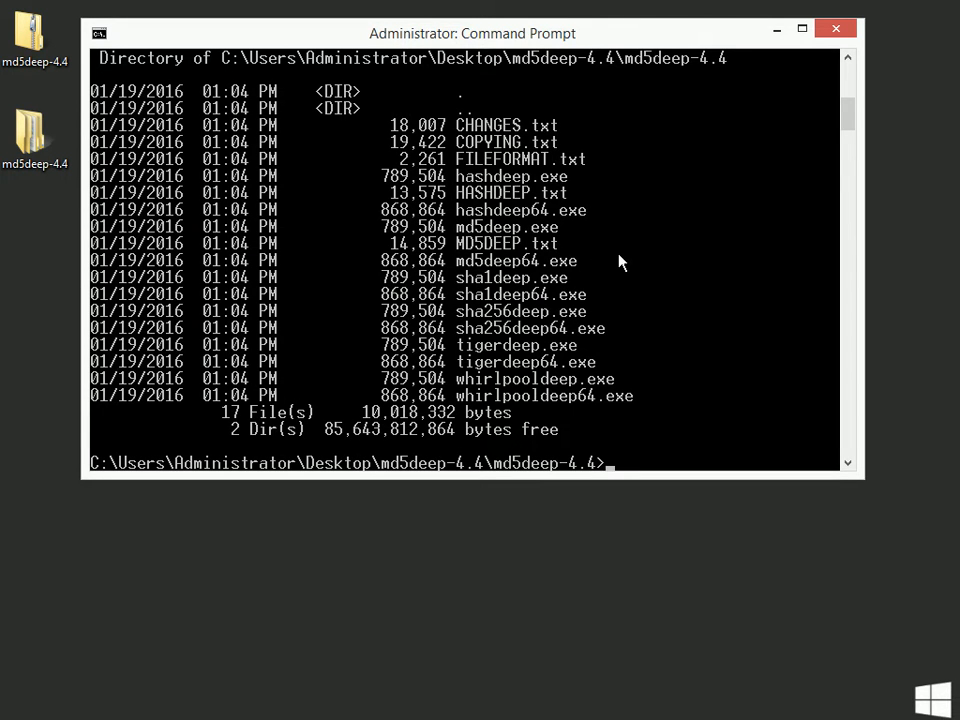
mouse_move(614, 258)
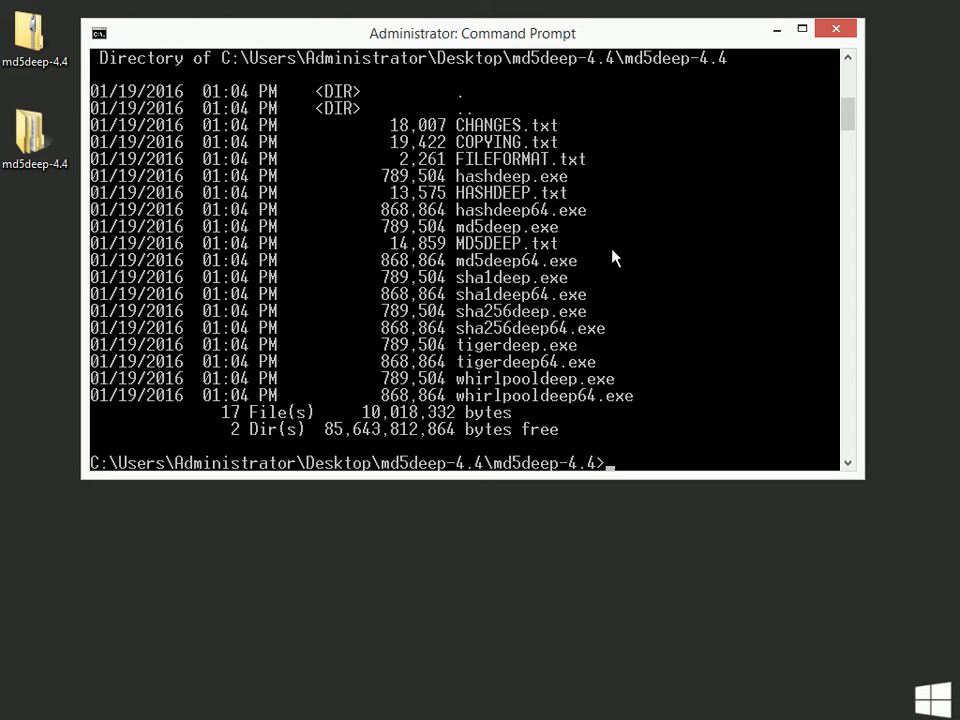
mouse_move(524, 264)
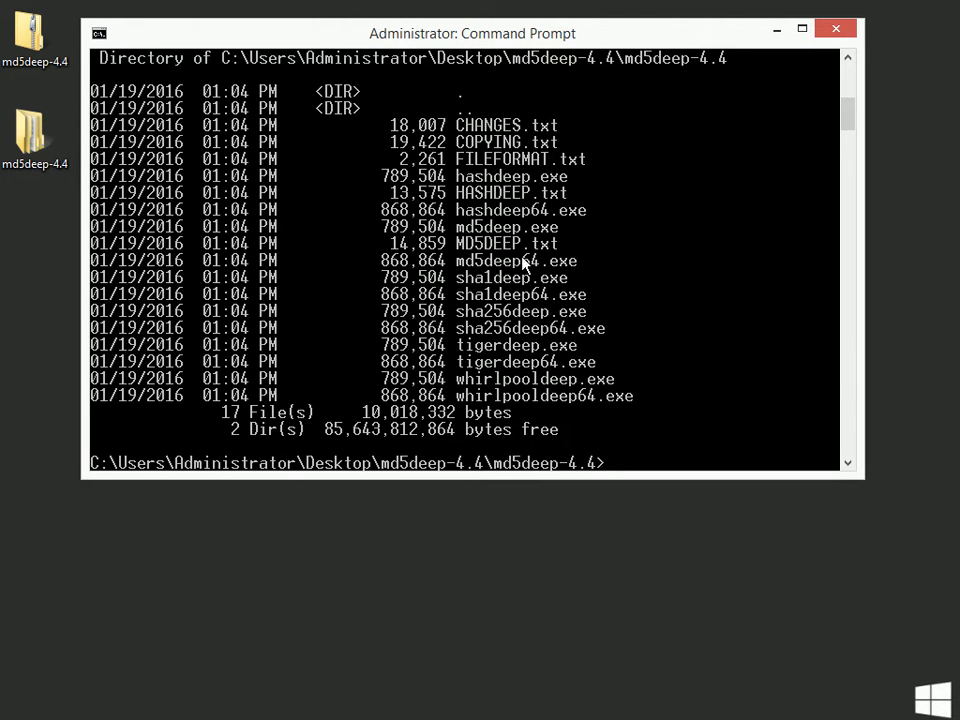
mouse_move(544, 276)
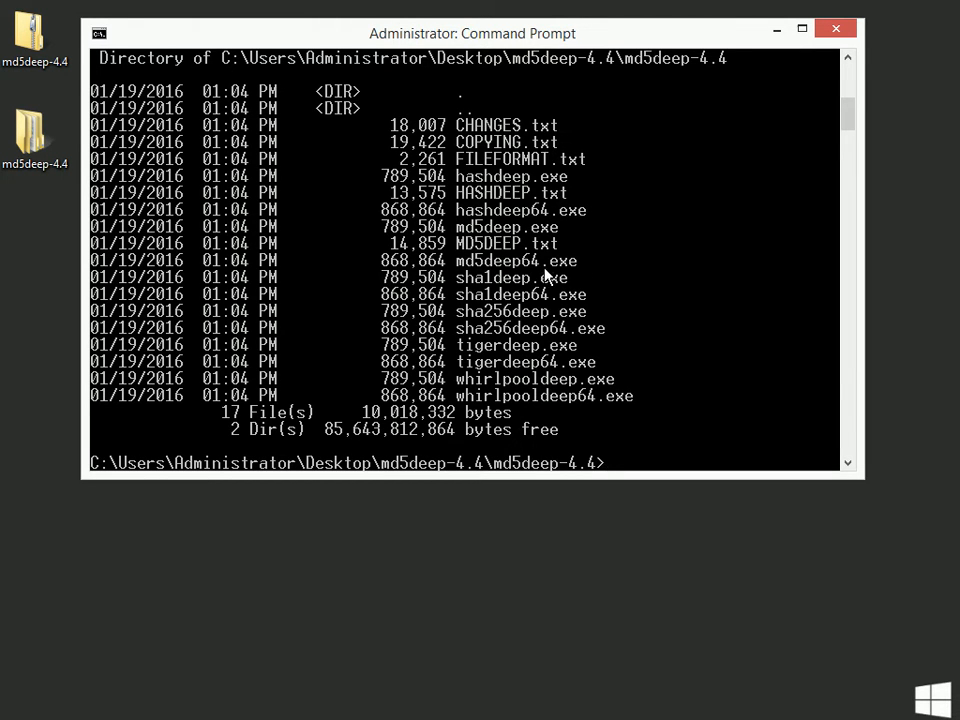
mouse_move(600, 290)
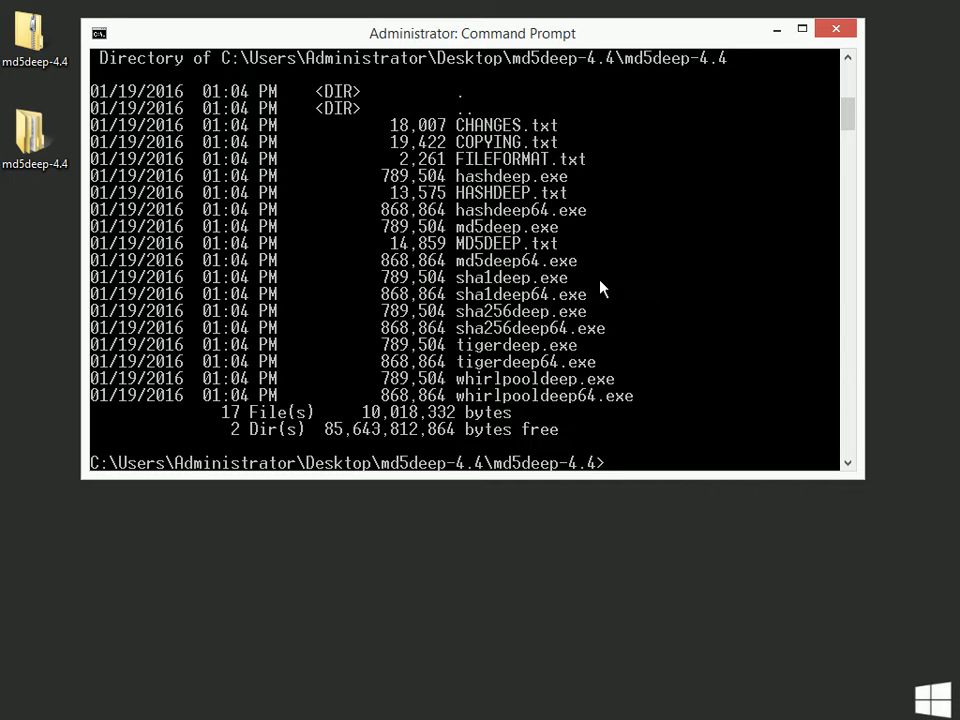
mouse_move(624, 340)
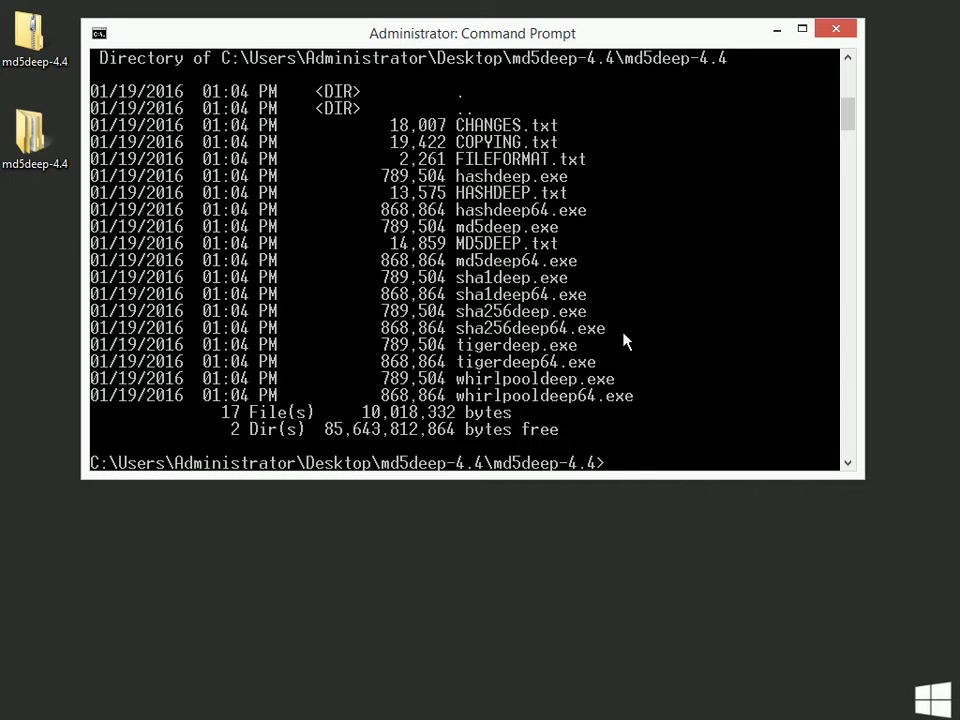
mouse_move(600, 300)
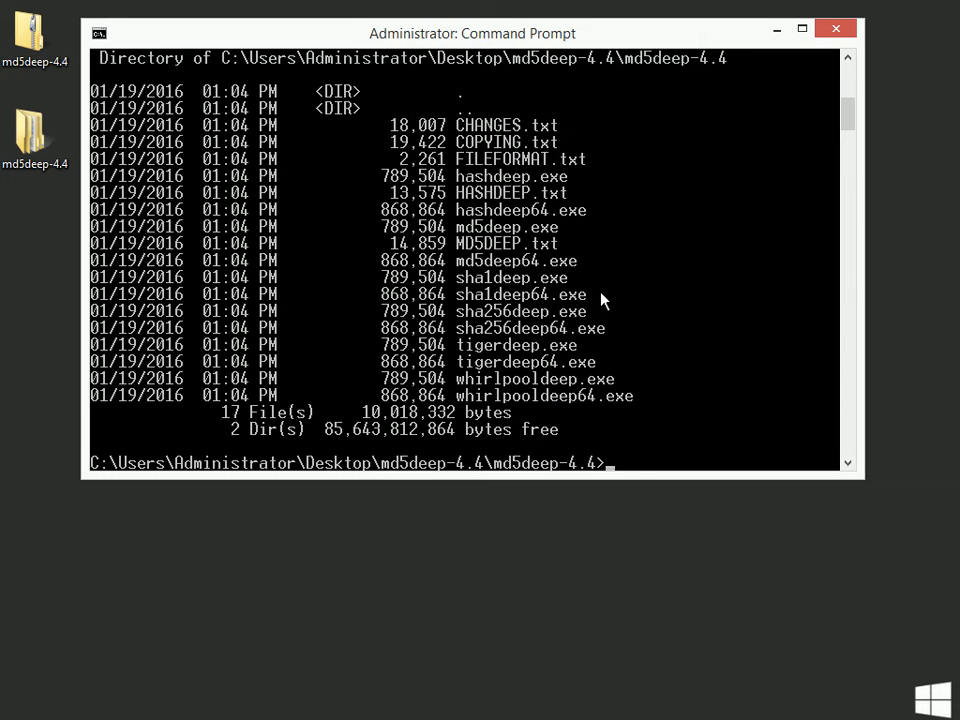
mouse_move(528, 276)
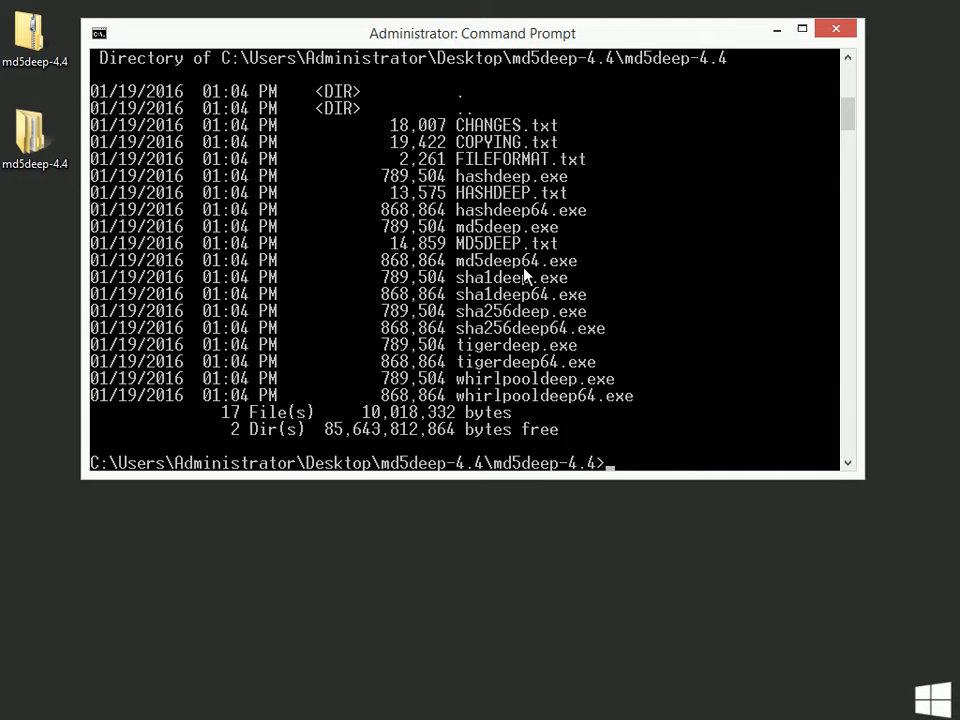
mouse_move(596, 270)
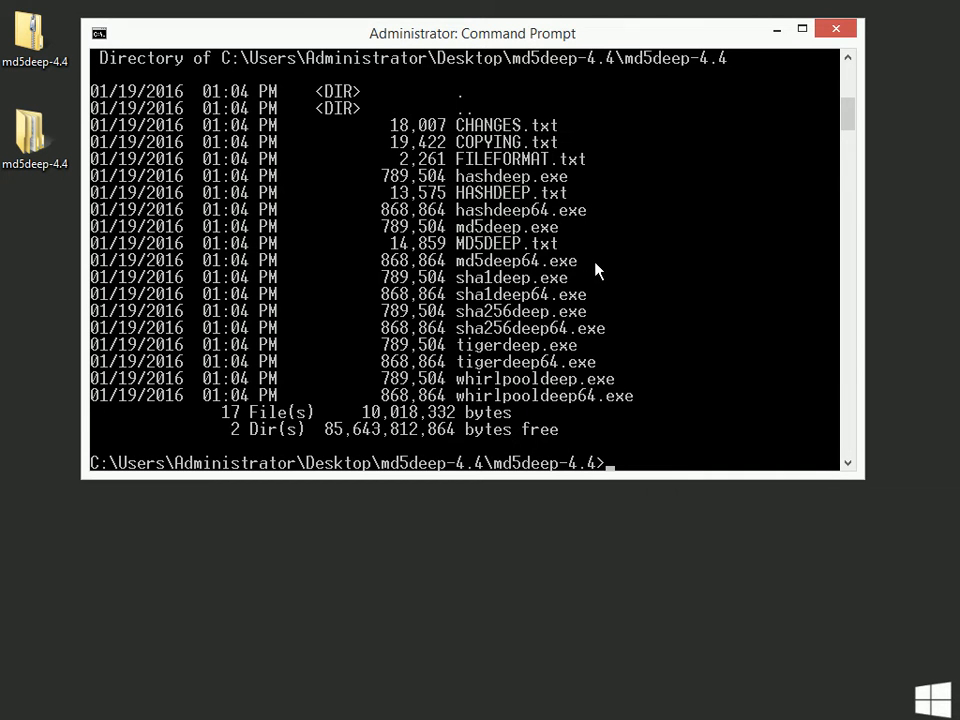
mouse_move(622, 252)
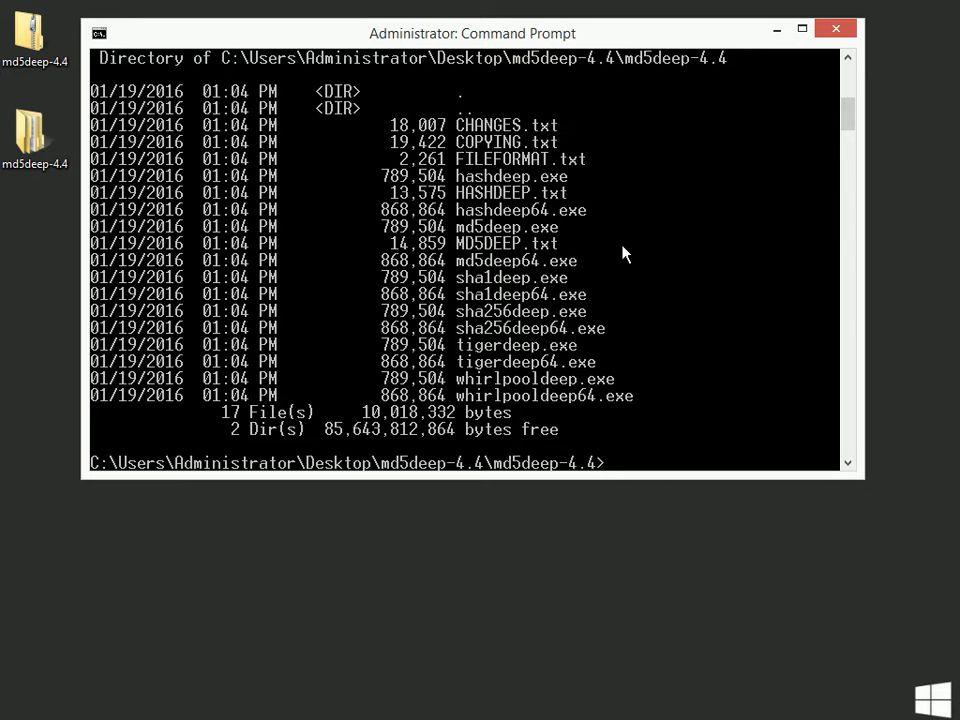
- Run md5deep64 on CHANGES.txt to print its MD5 hash beginning aec27377
text(md5deep64)
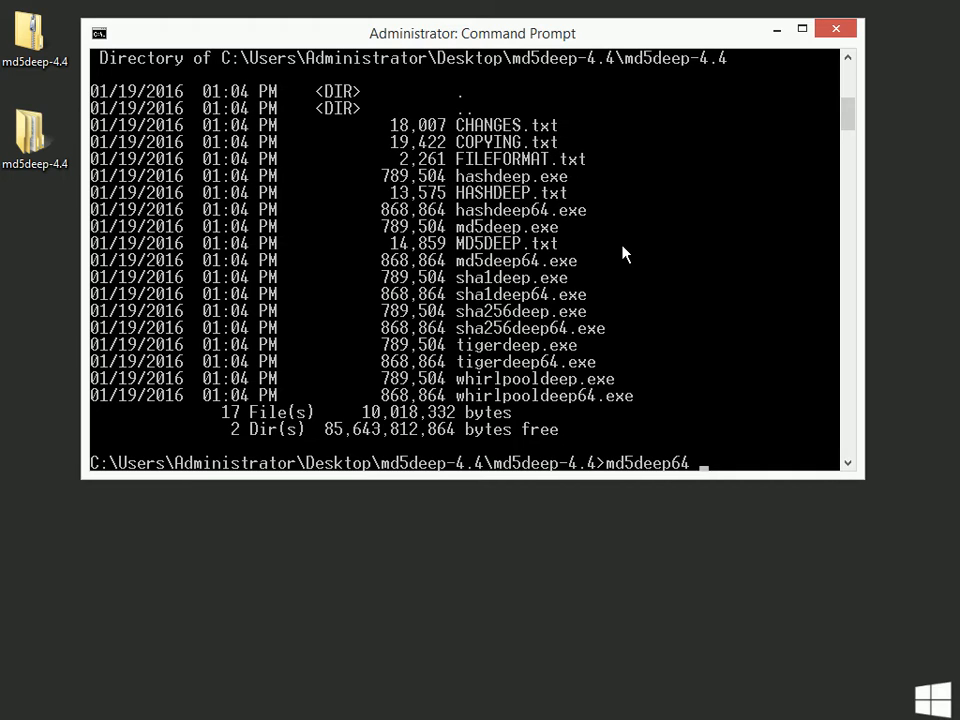
text(CHANGES.txt)
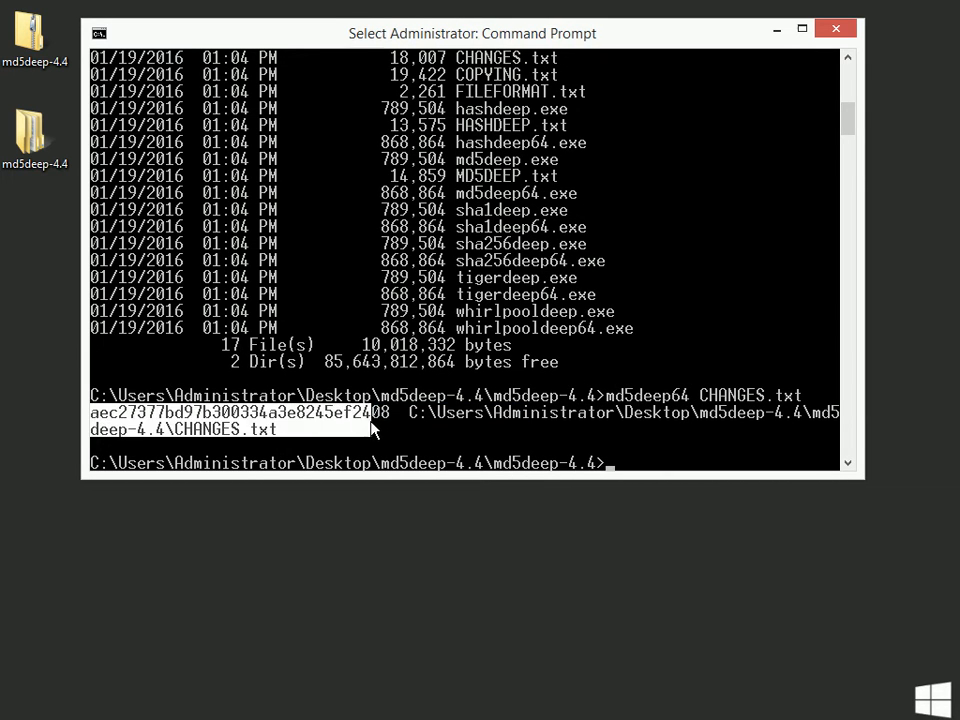
mouse_move(700, 324)
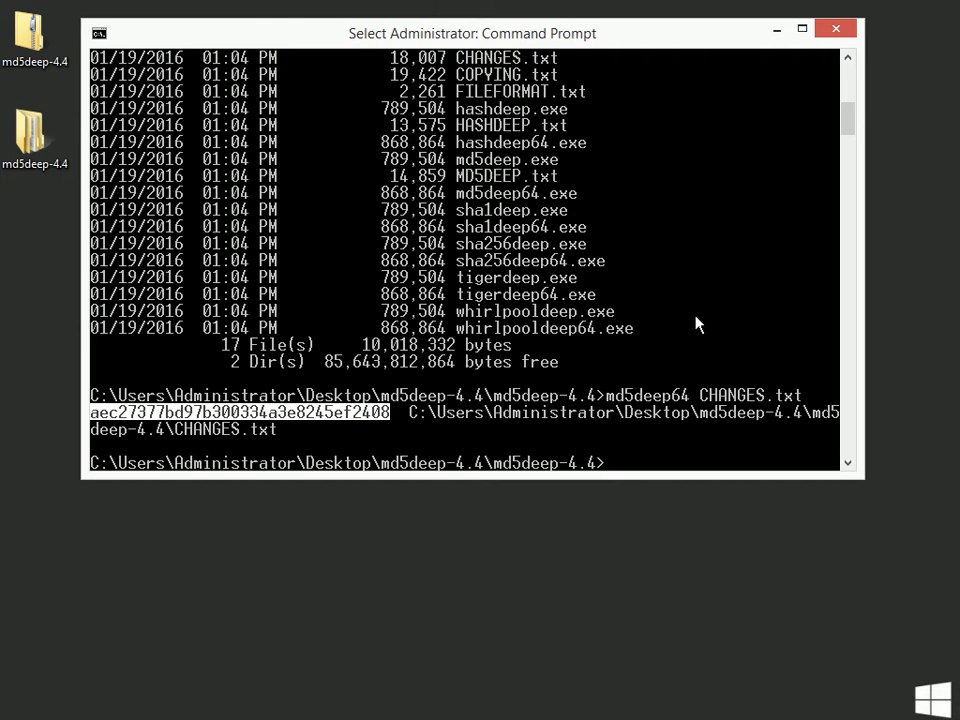
mouse_move(636, 418)
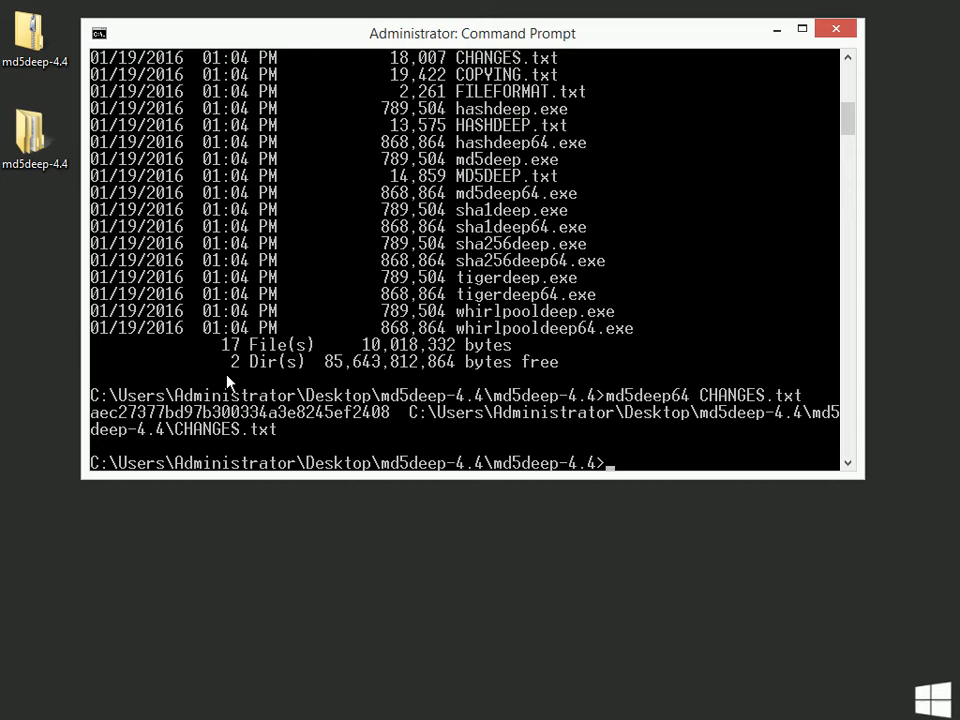
mouse_move(636, 382)
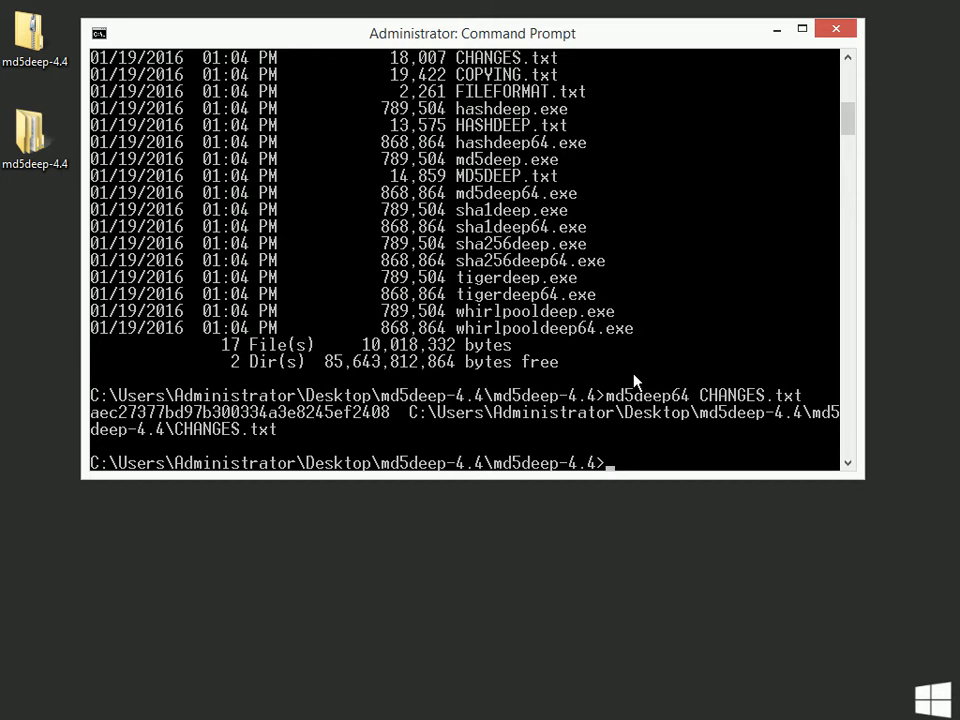
mouse_move(640, 360)
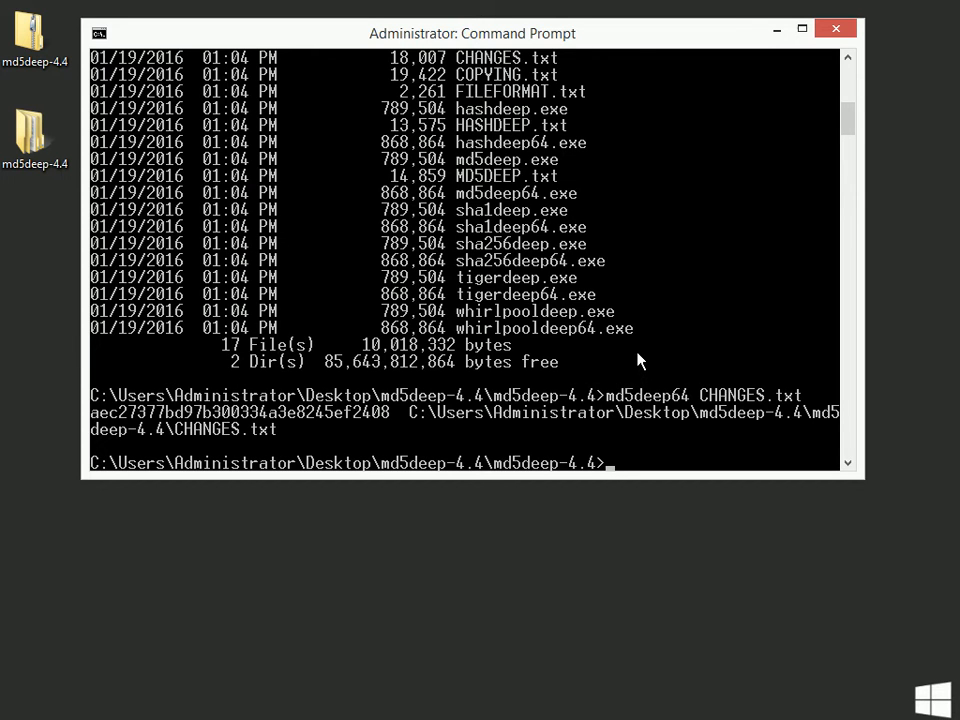
- Open CHANGES.txt in Notepad from the command line, edit it, and save on closing
text(note)
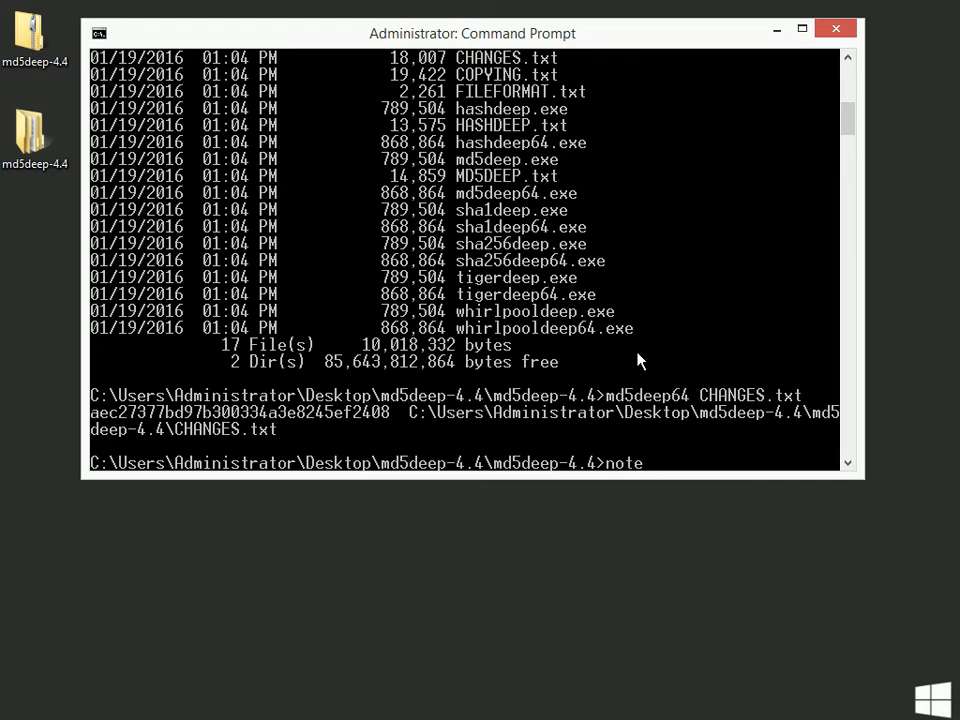
text(pad c)
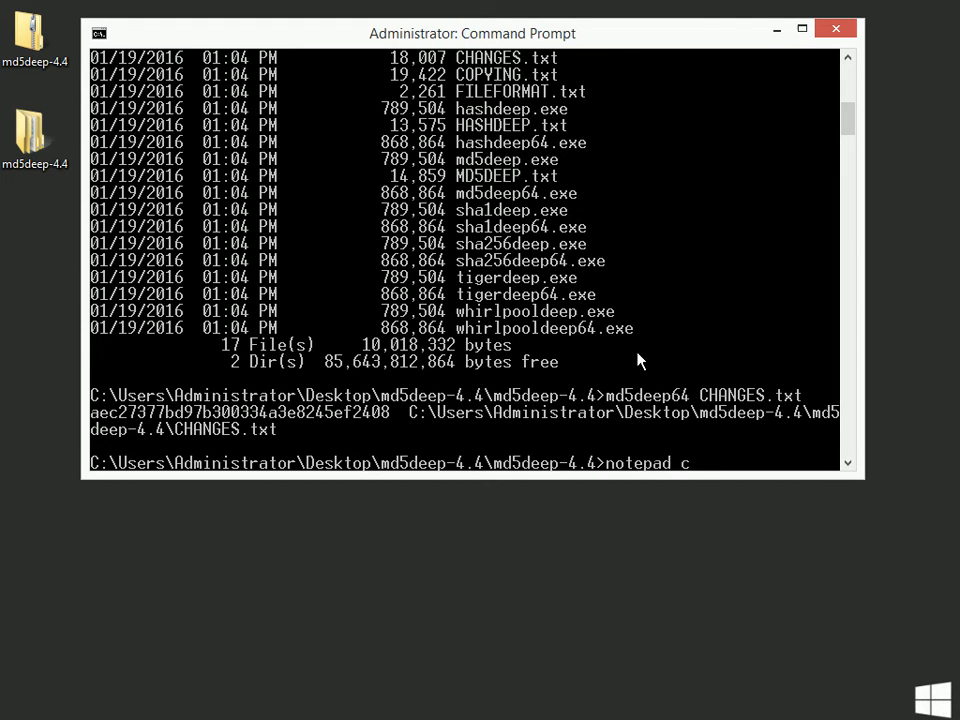
text(hanges.t)
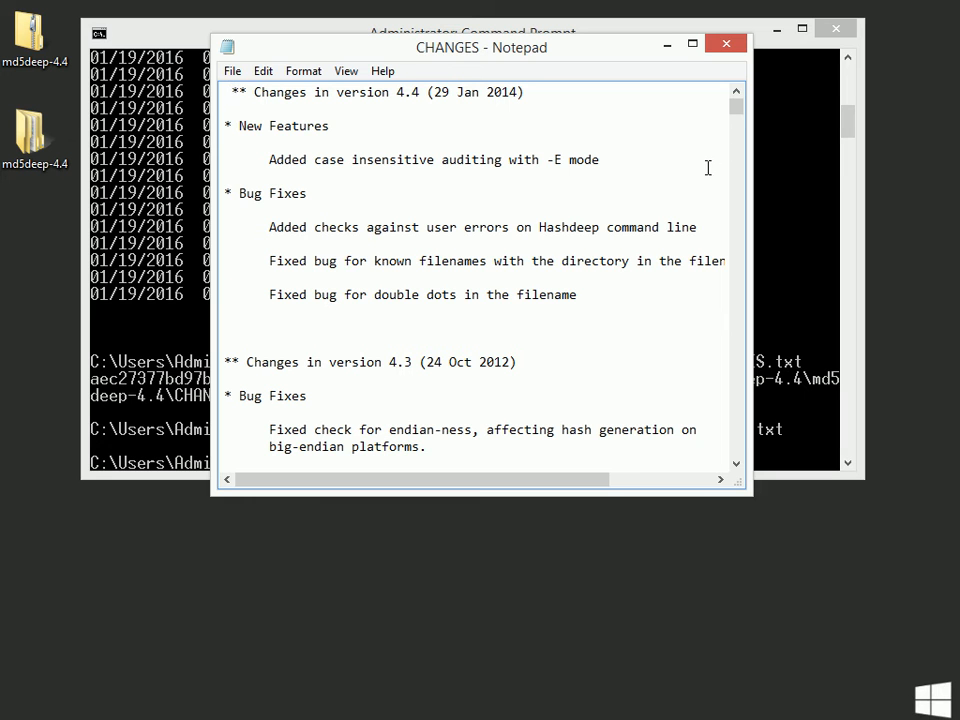
click(726, 42)
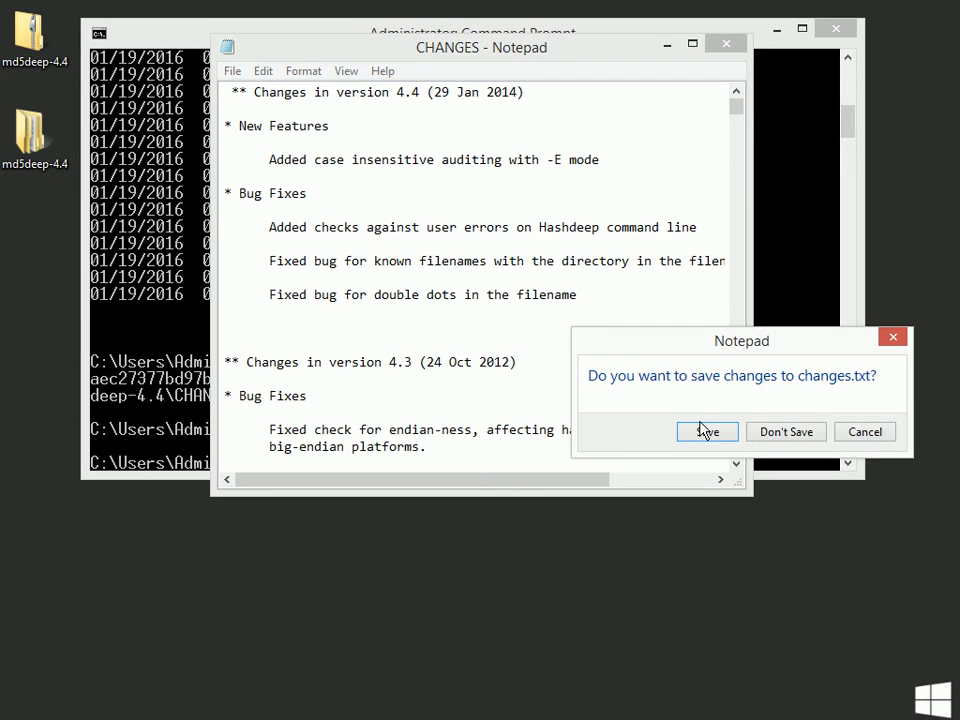
click(786, 432)
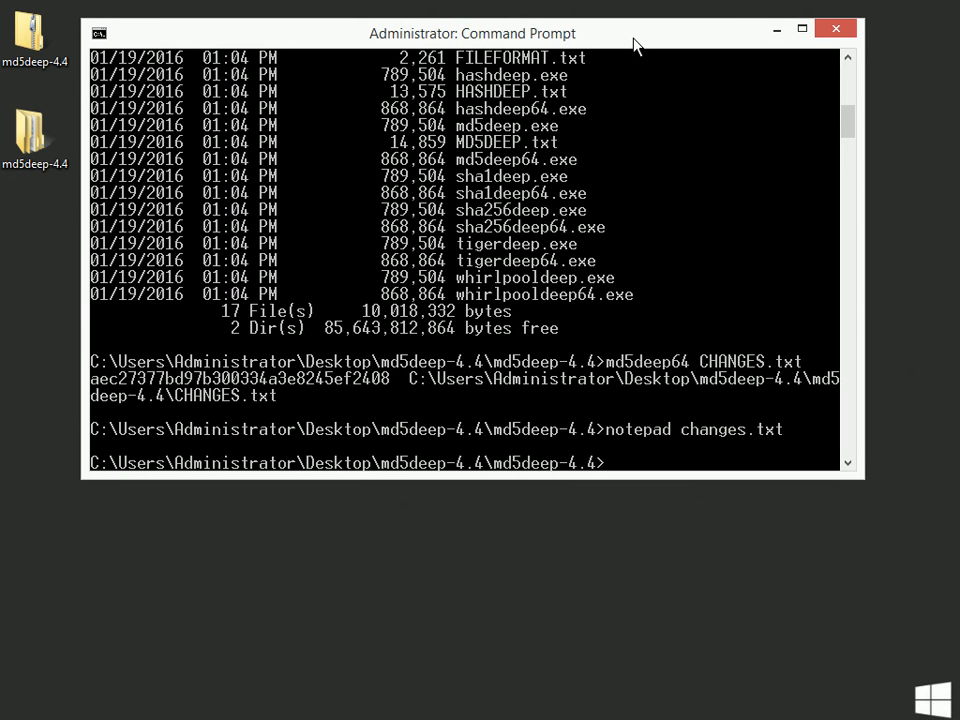
- Re-hash the edited CHANGES.txt with md5deep64, getting a new hash beginning 73ede05c
text(md5deep64 CHANGES.txt)
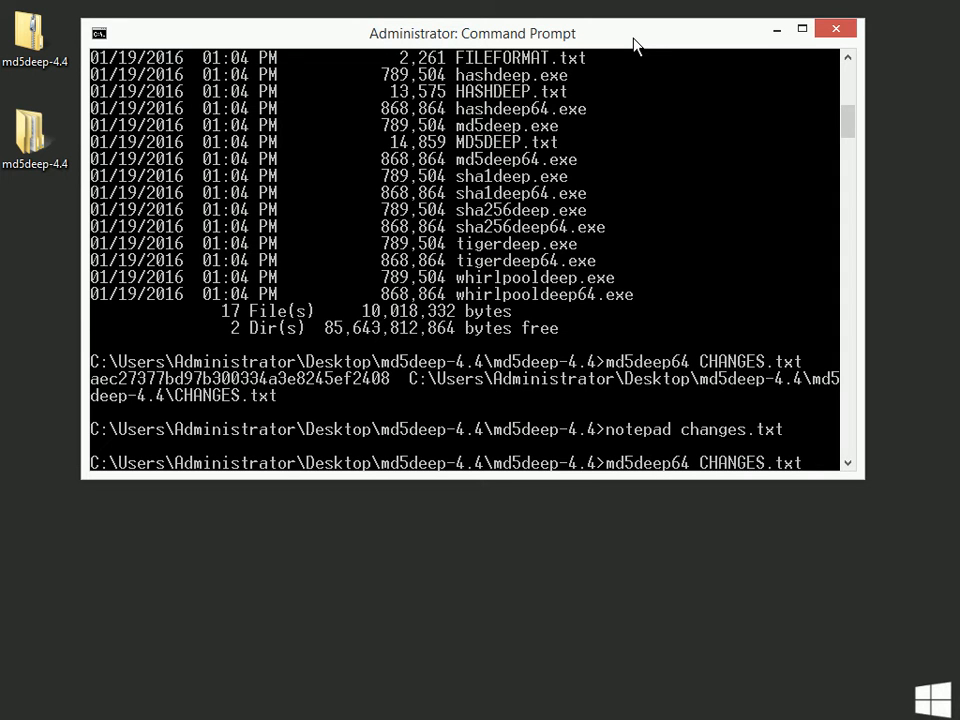
mouse_move(276, 278)
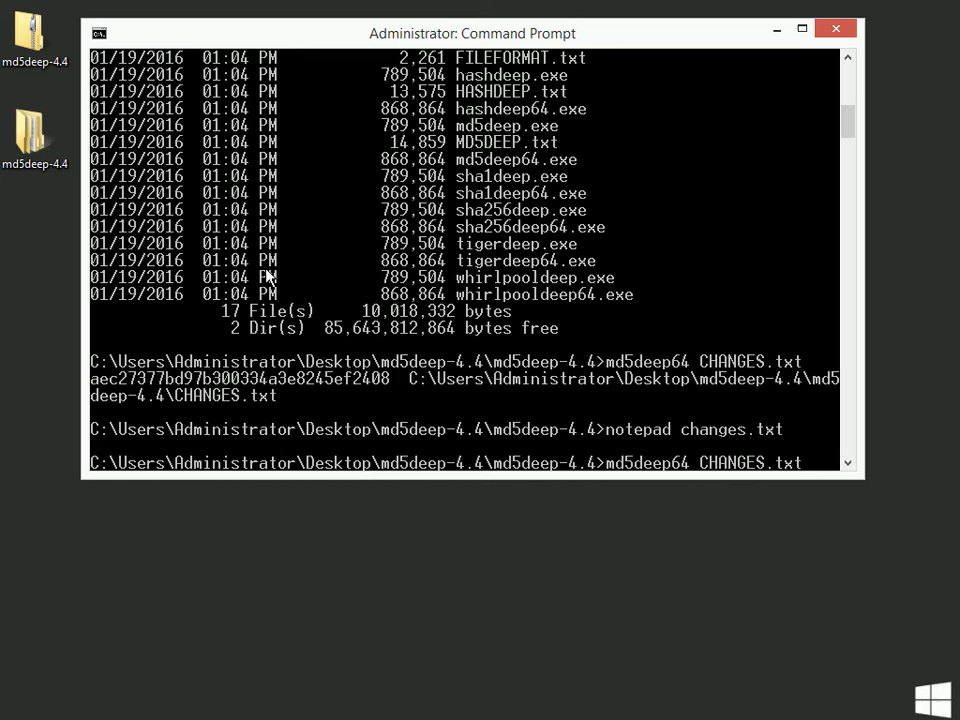
mouse_move(658, 284)
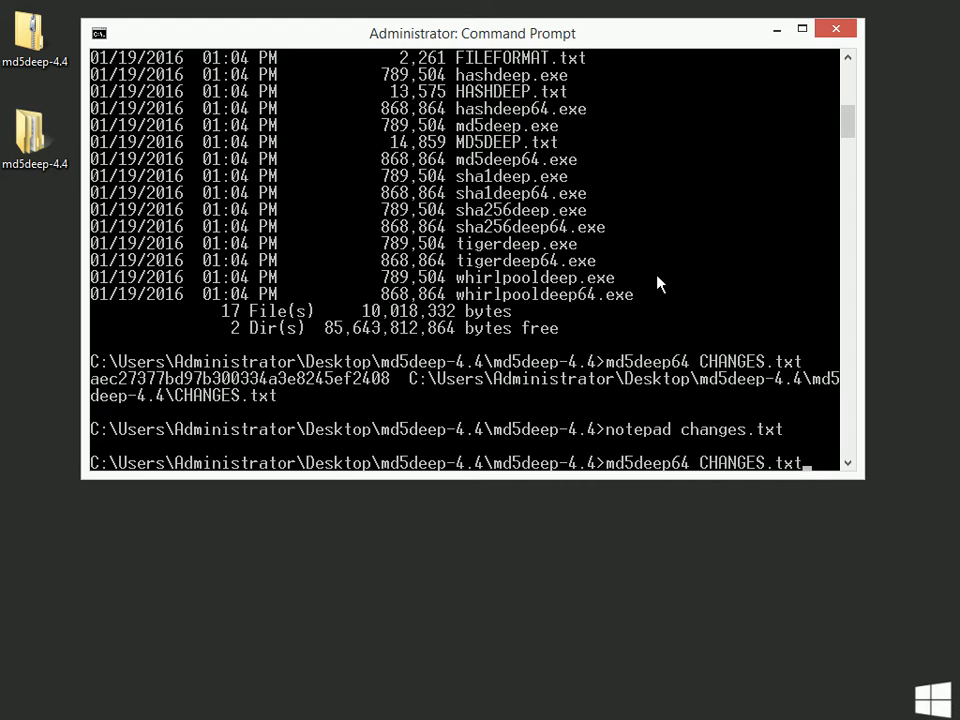
key(Return)
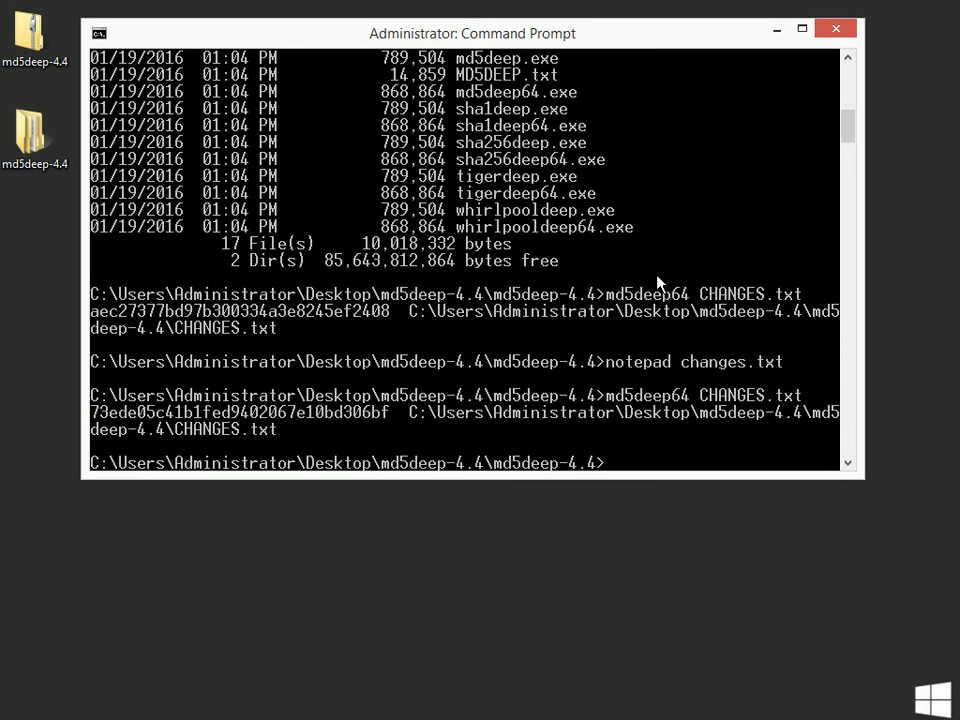
mouse_move(118, 432)
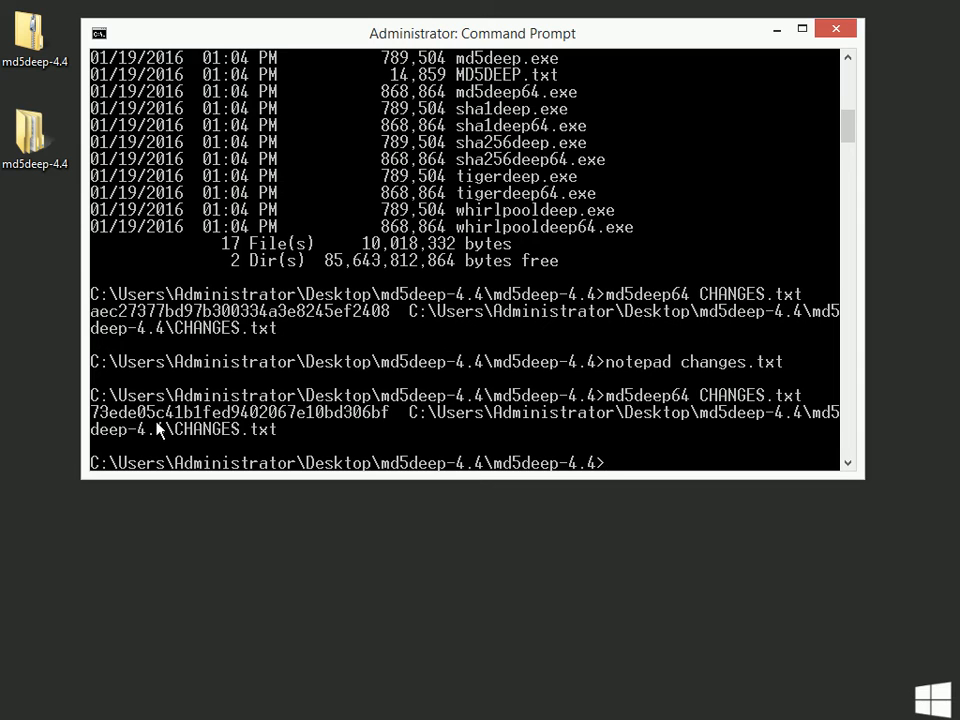
mouse_move(388, 430)
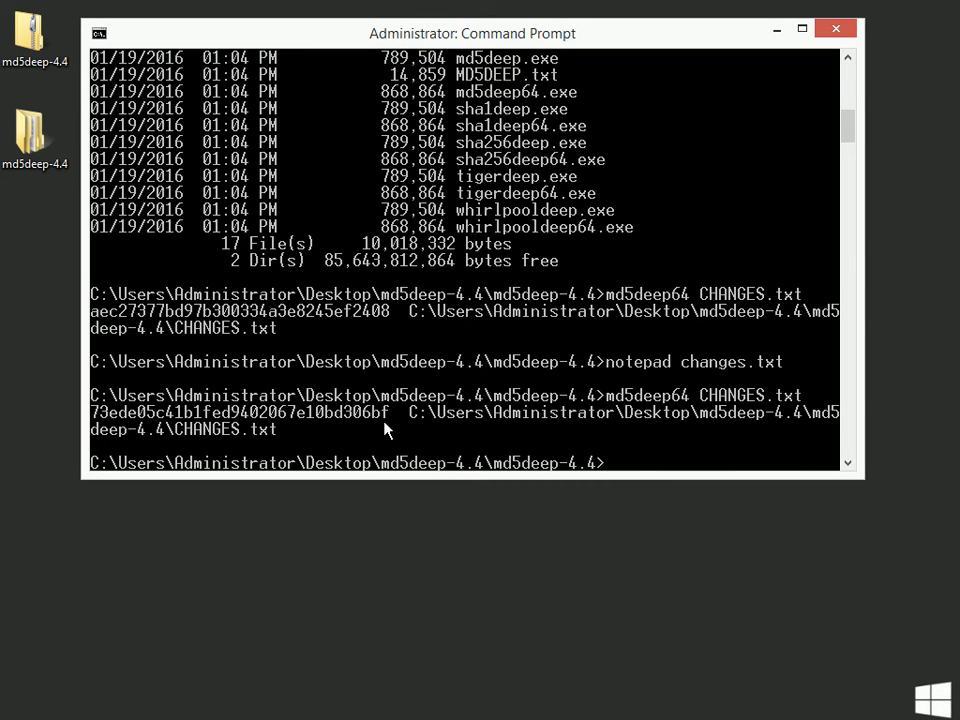
mouse_move(464, 404)
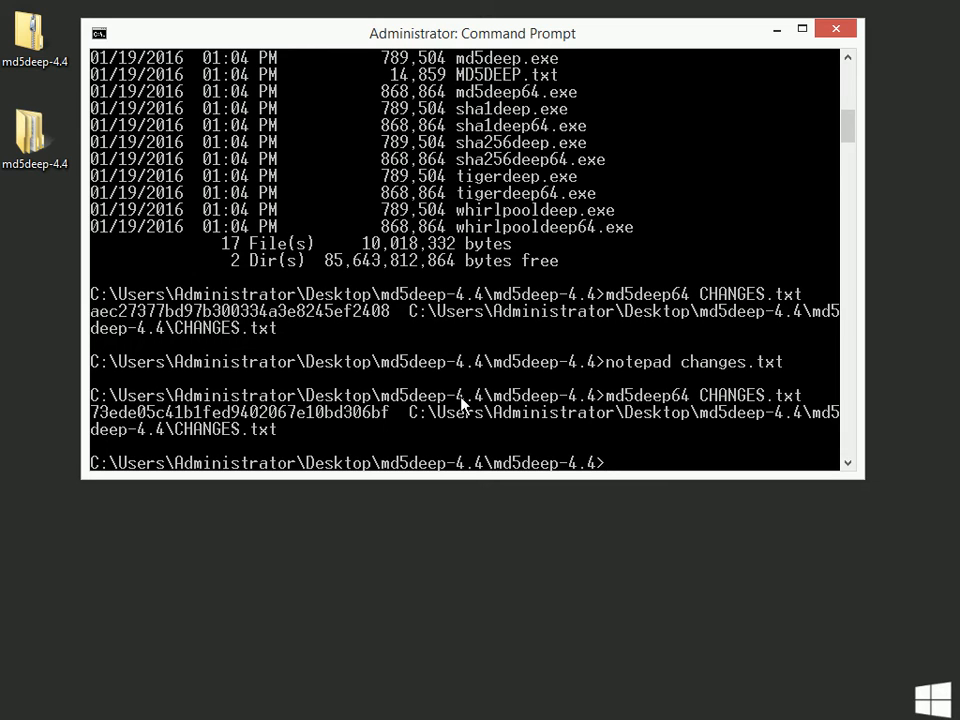
mouse_move(716, 266)
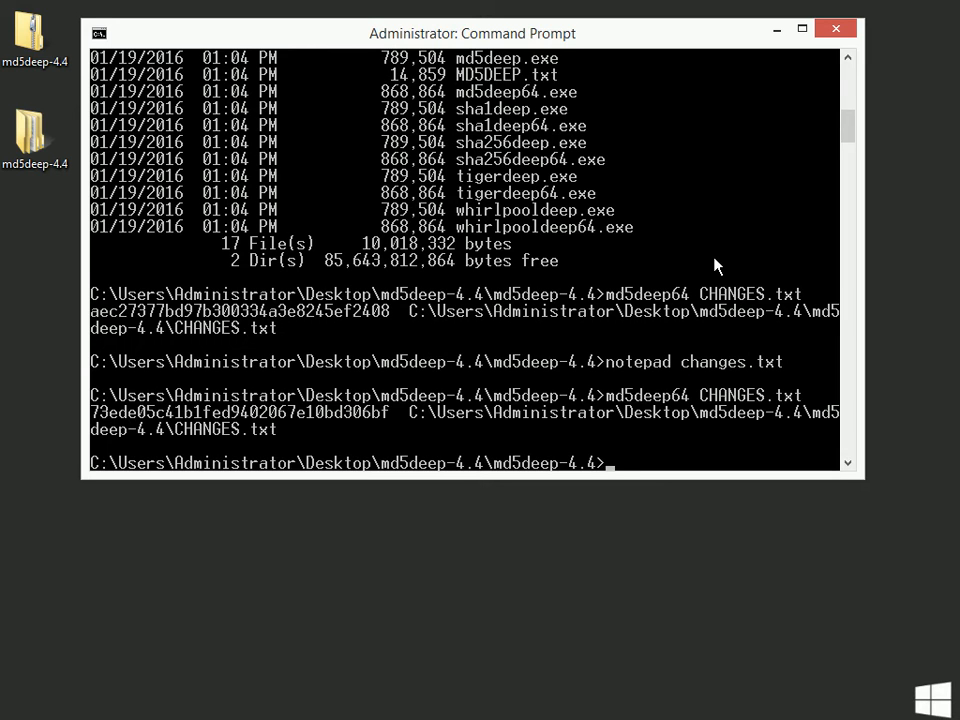
- Rename changes.txt to newchanges.txt
text(rena)
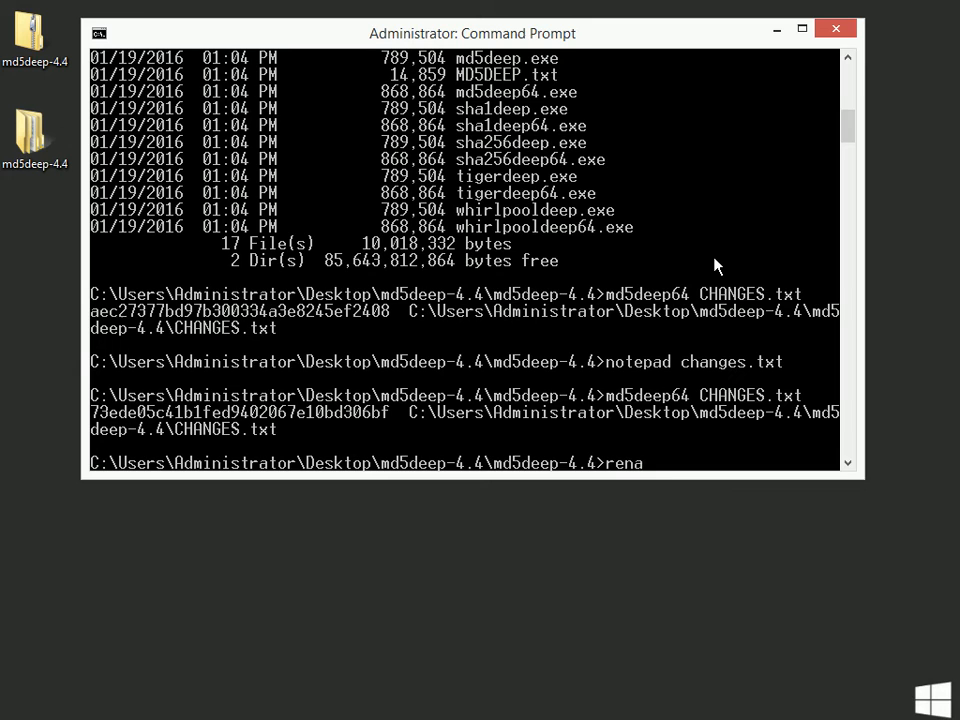
text(me)
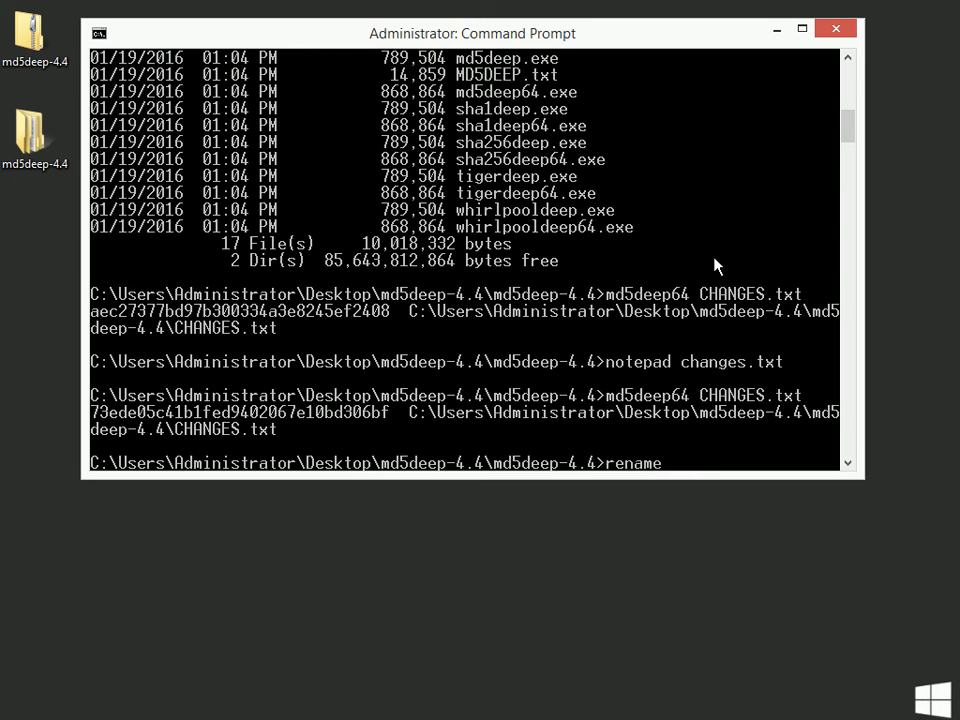
text(changes.txt)
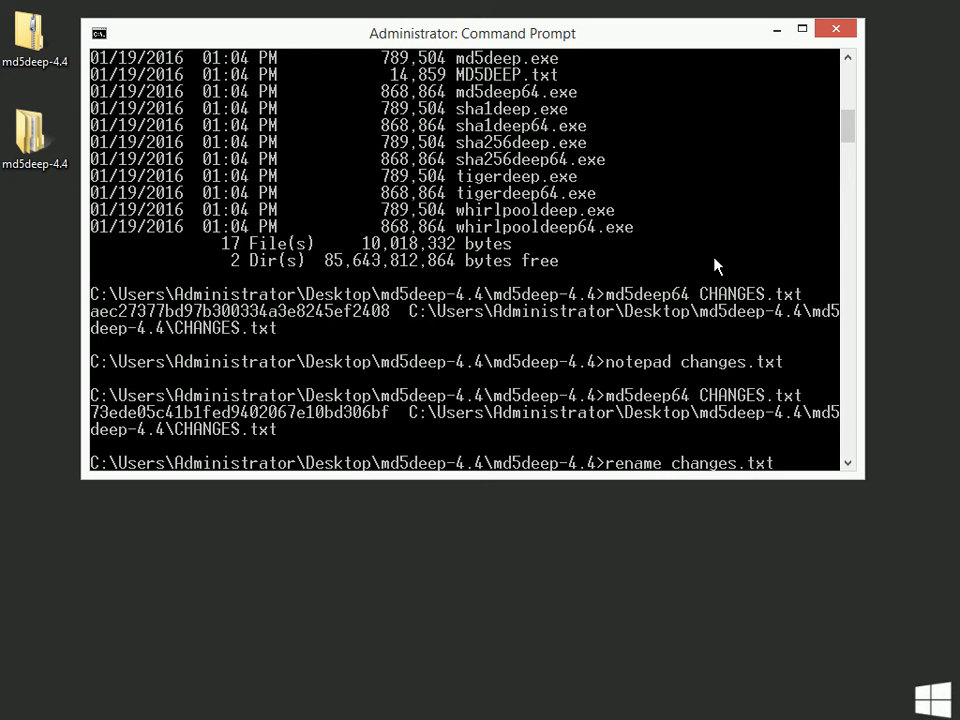
text(newchan)
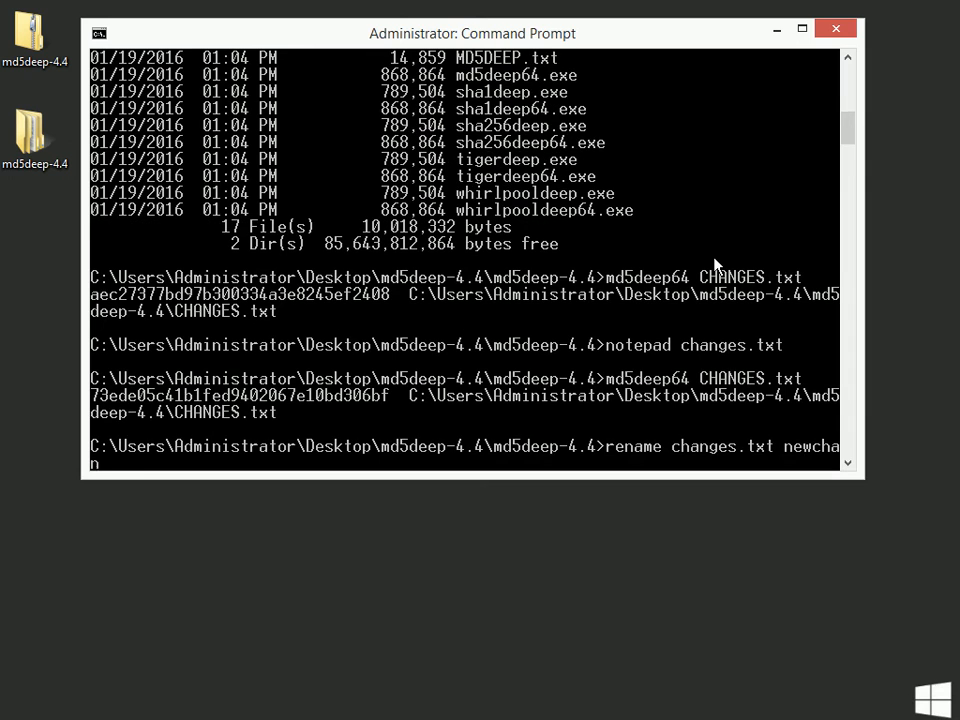
key(Return)
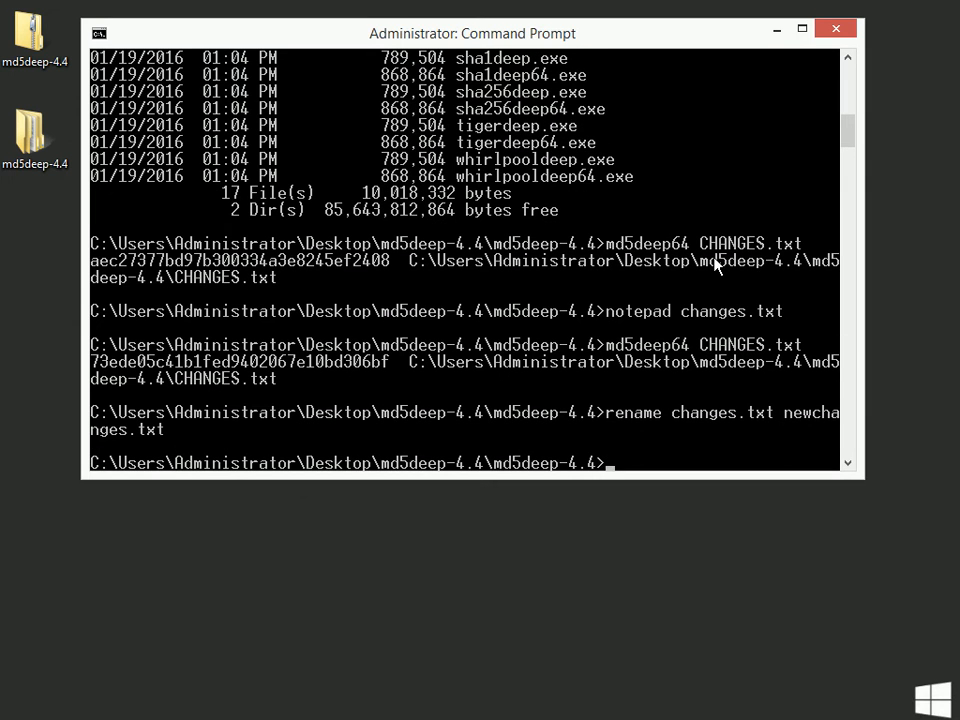
mouse_move(750, 262)
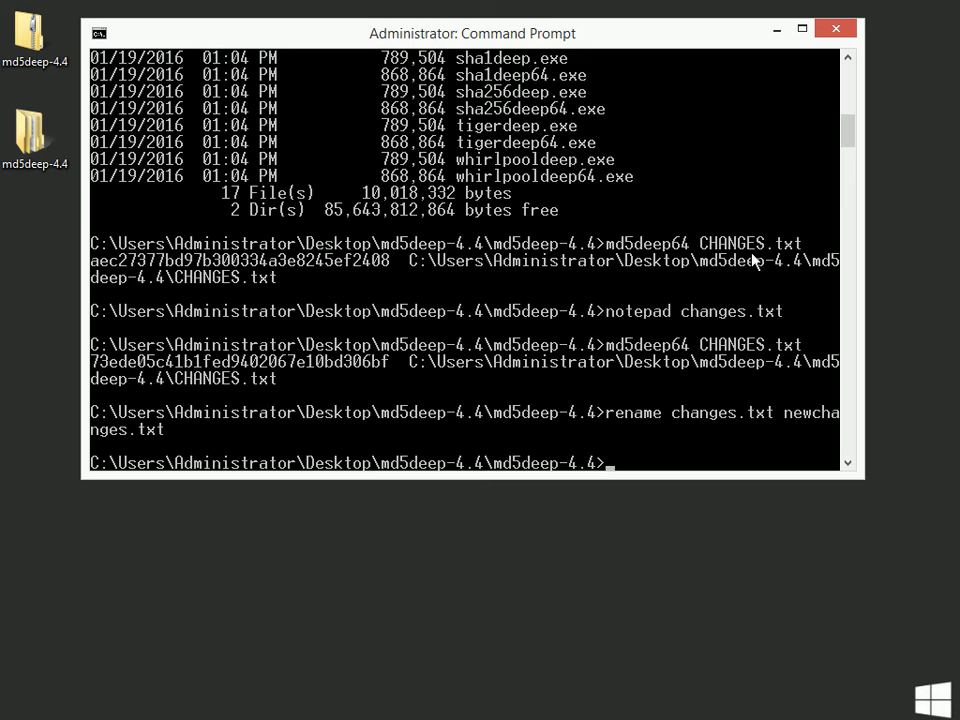
- Compute the MD5 of newchanges.txt with md5deep64, confirming the hash still begins 73ede05c
text(md5)
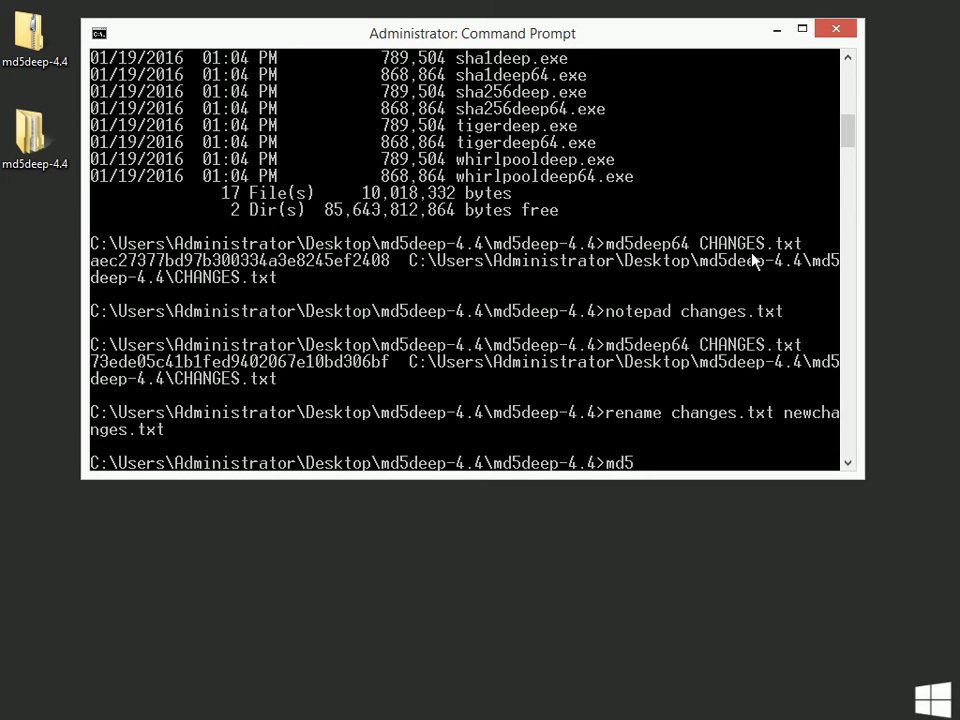
text(deep.)
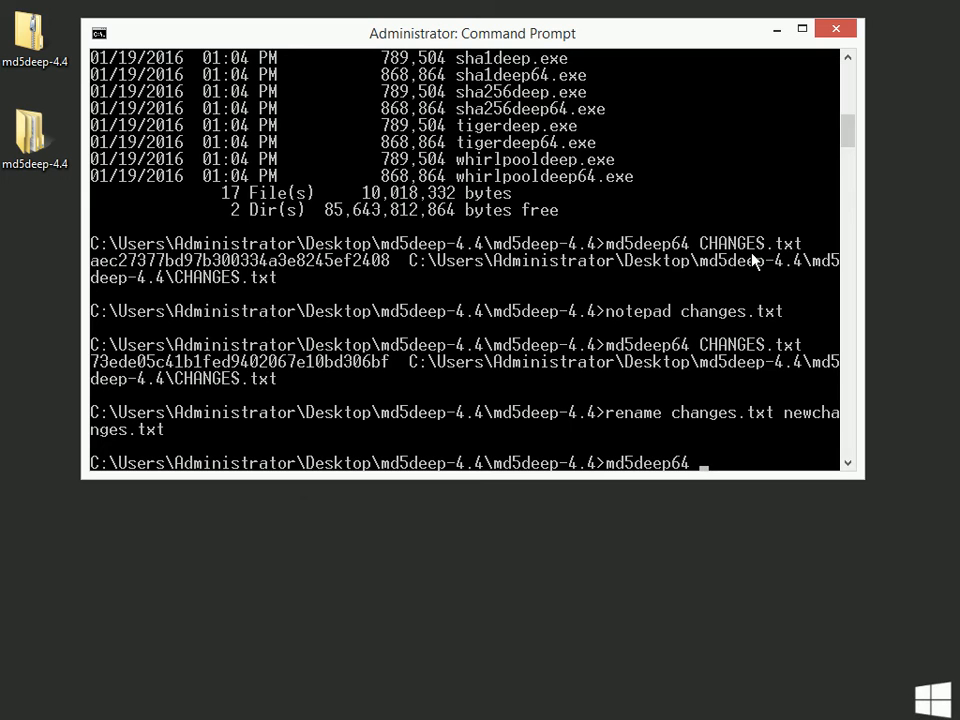
text(newchanges.txt)
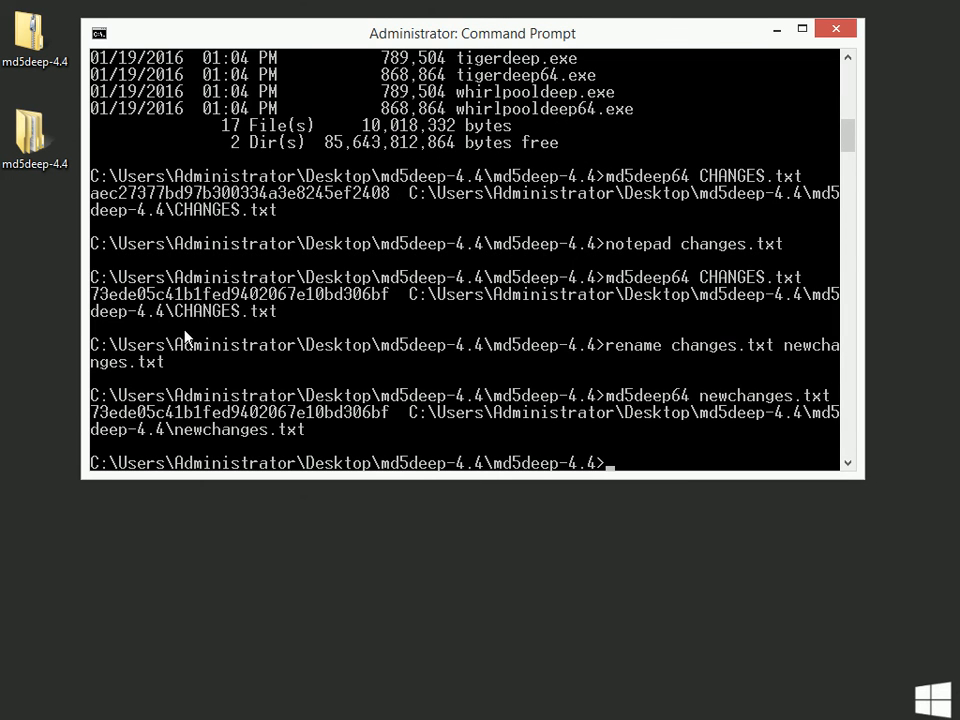
mouse_move(236, 458)
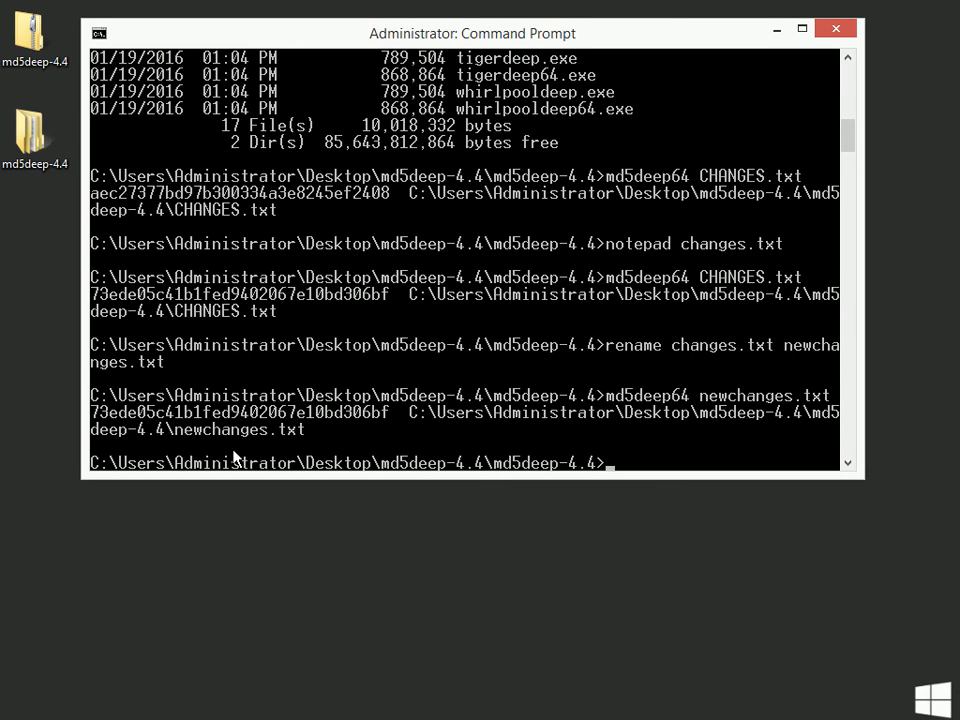
mouse_move(312, 430)
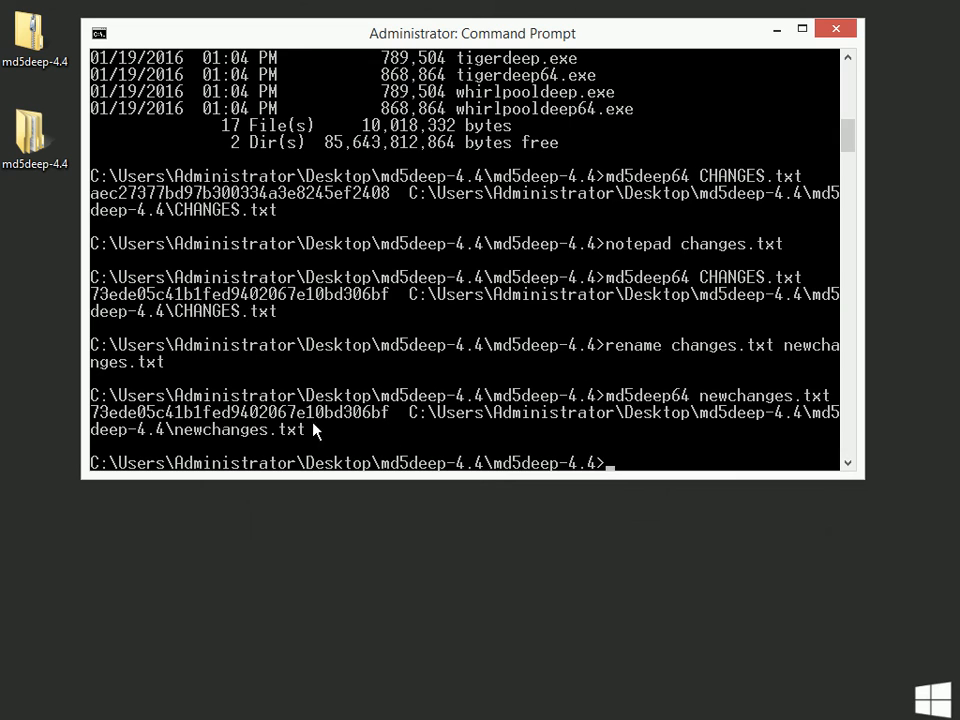
mouse_move(260, 332)
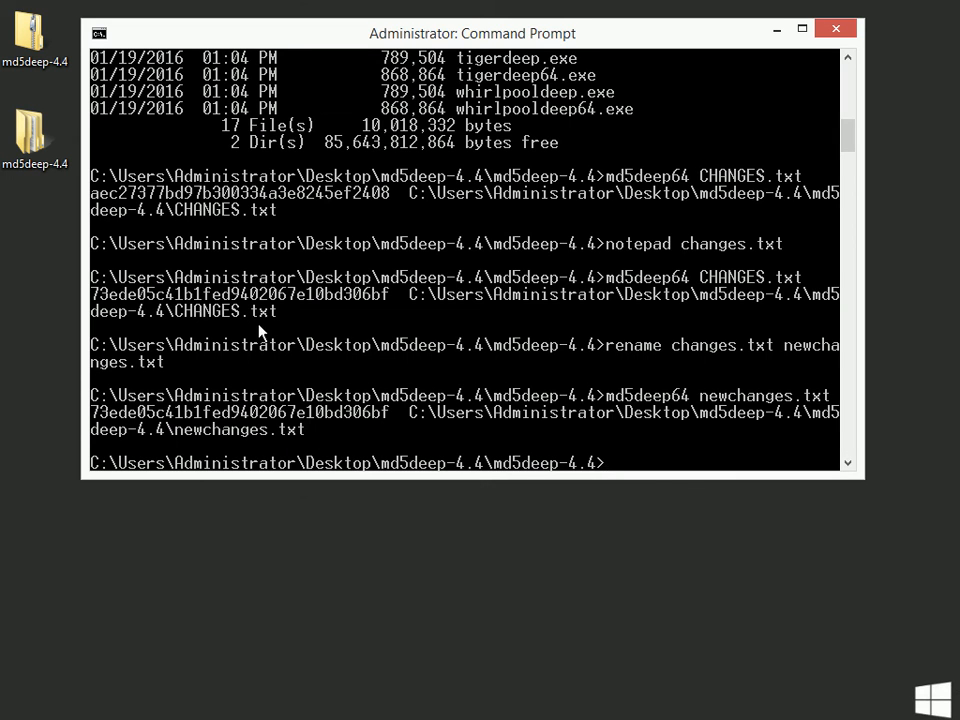
mouse_move(362, 312)
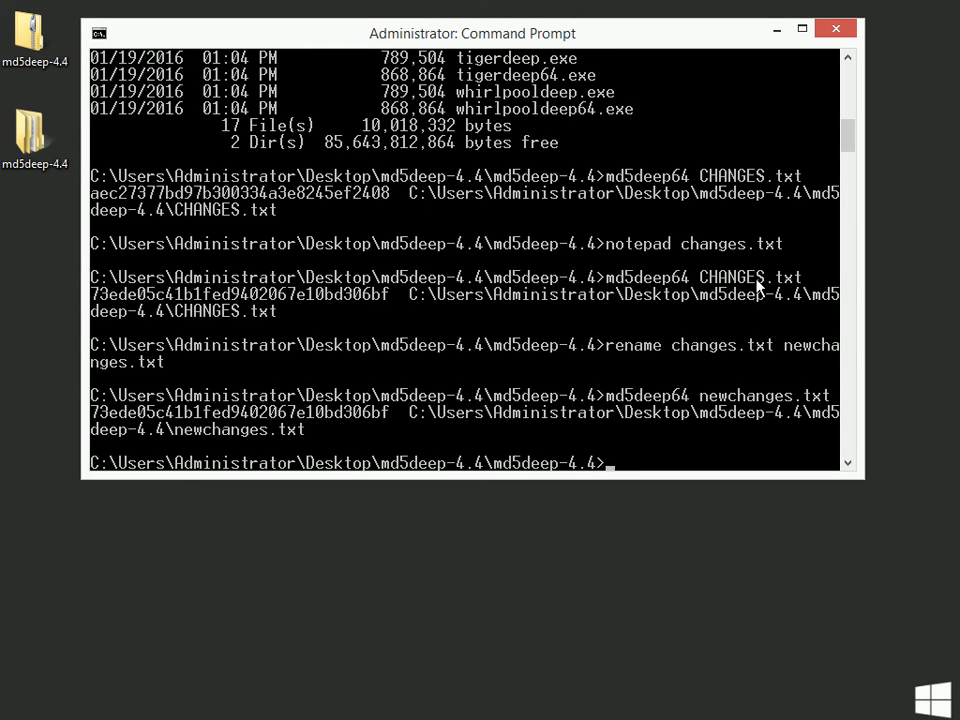
mouse_move(280, 440)
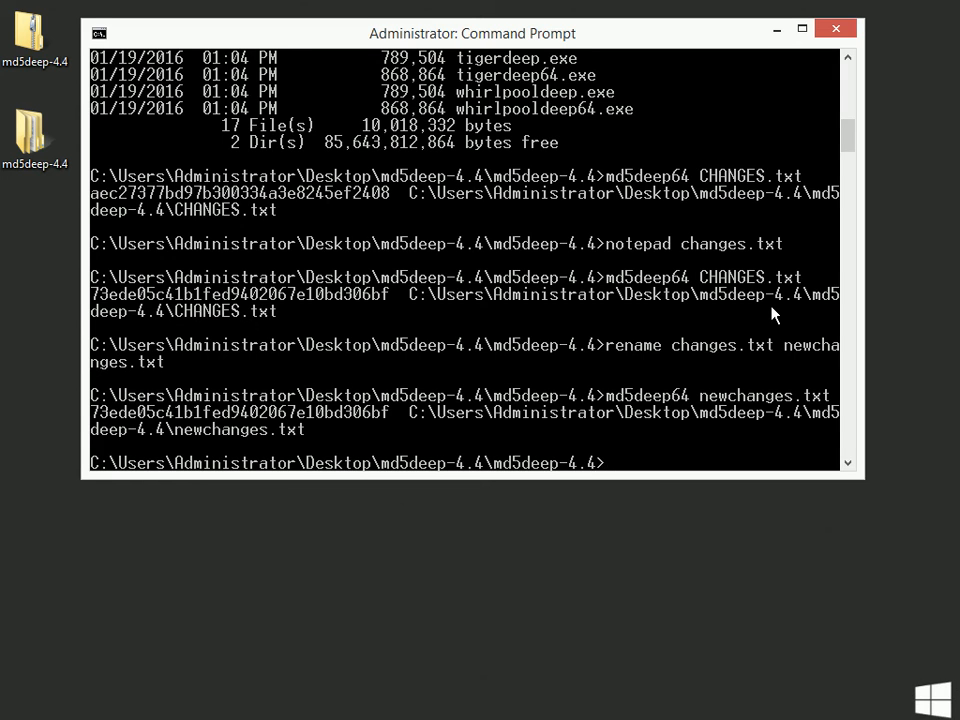
- Launch Notepad on newfile.txt and confirm creating it as a new file
text(note)
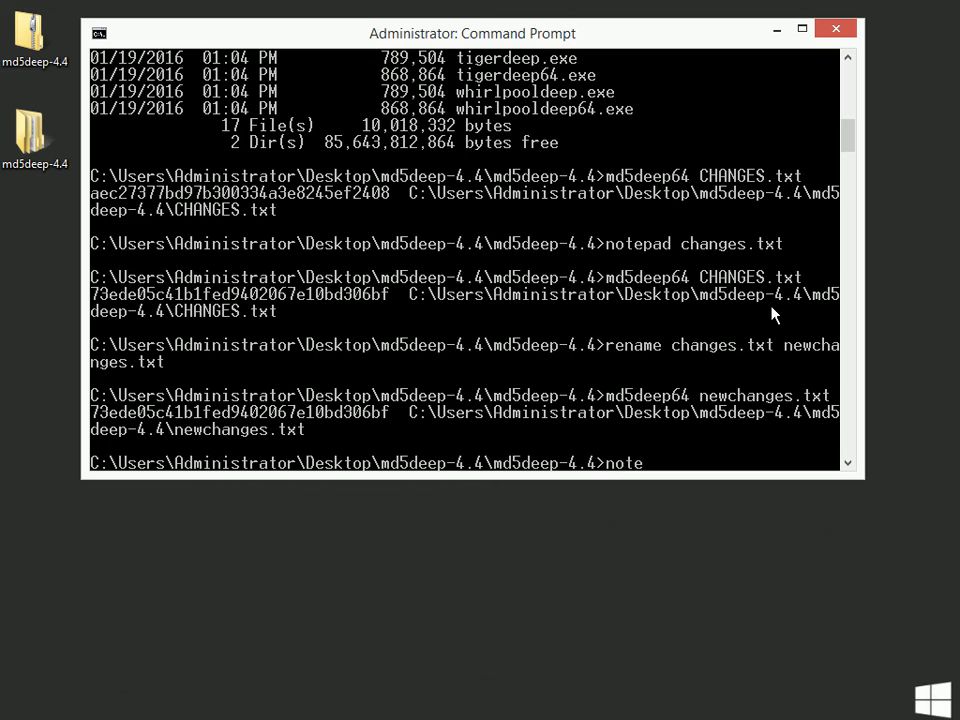
text(pad)
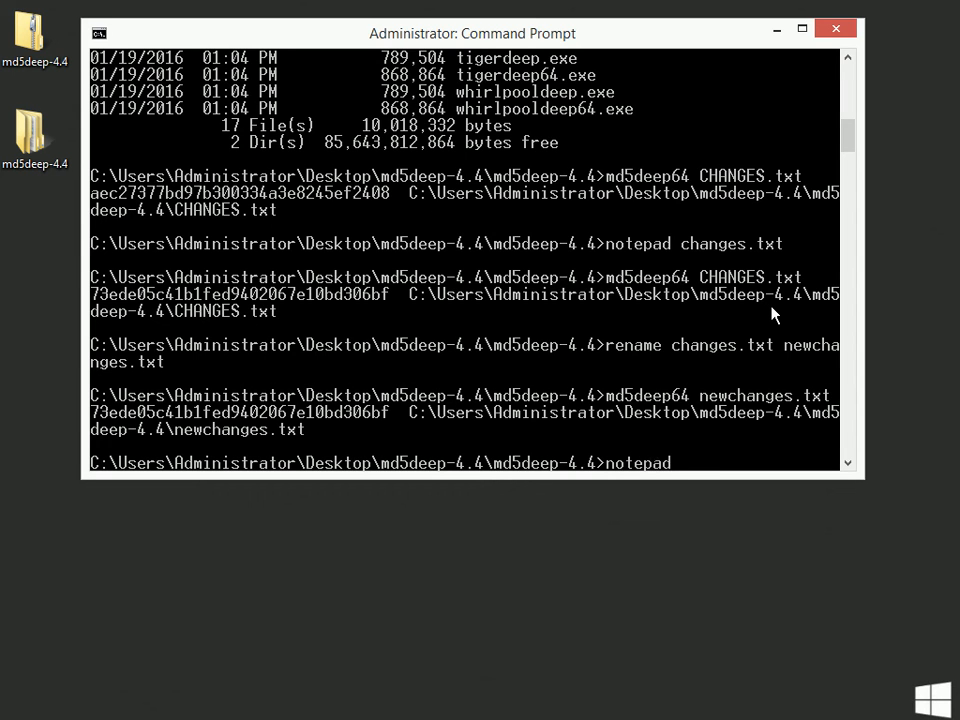
text(newfile.)
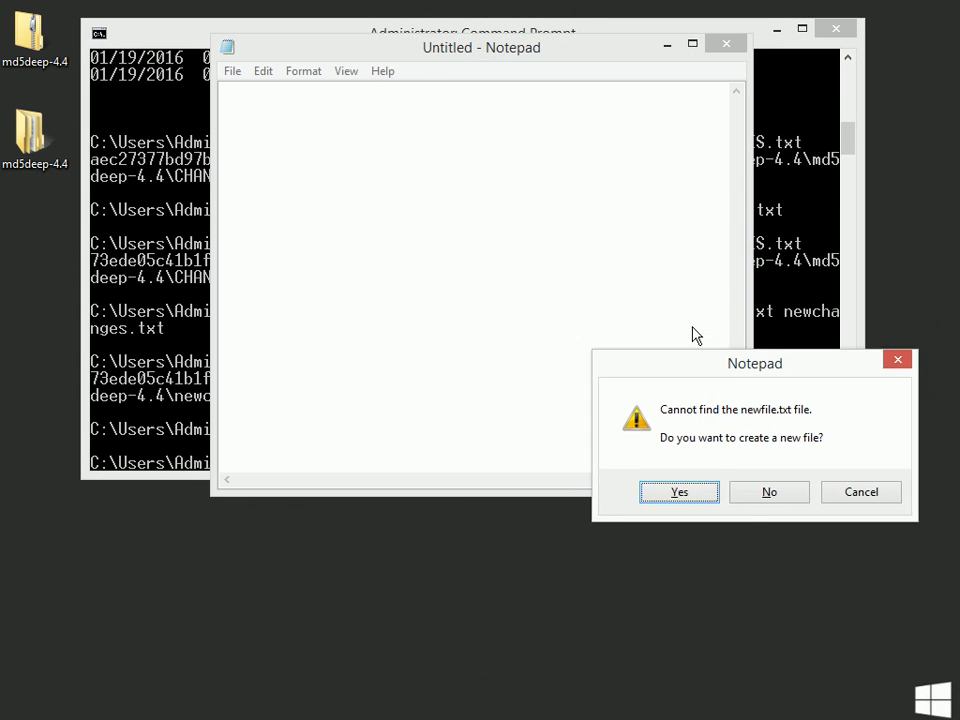
drag(756, 364, 692, 240)
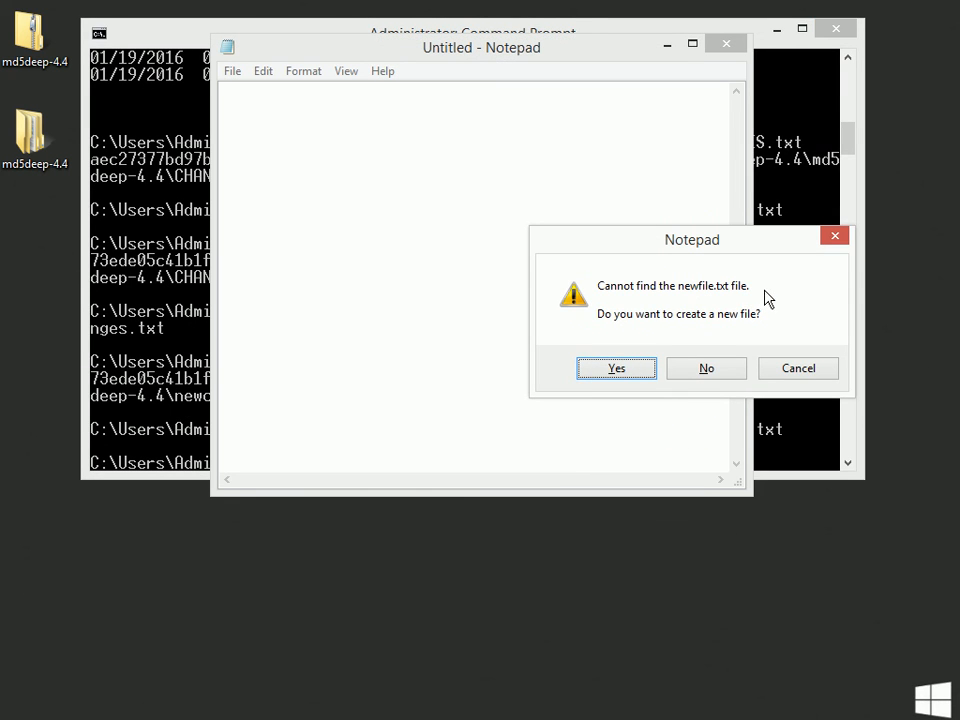
click(616, 368)
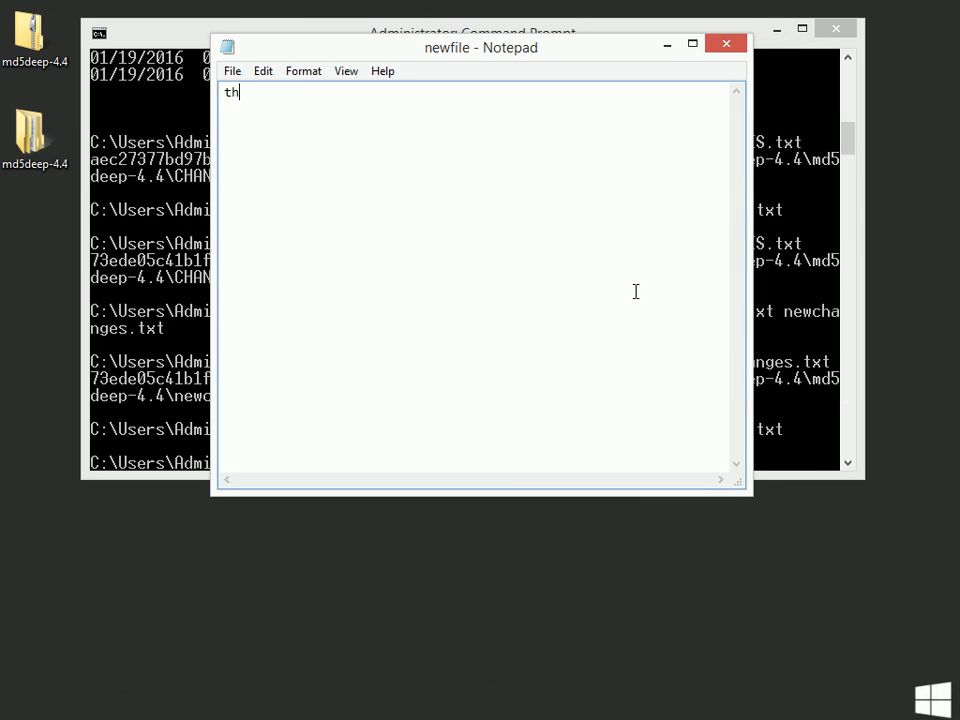
- Enter "this is my file." into newfile.txt and close Notepad
text(is is my file.)
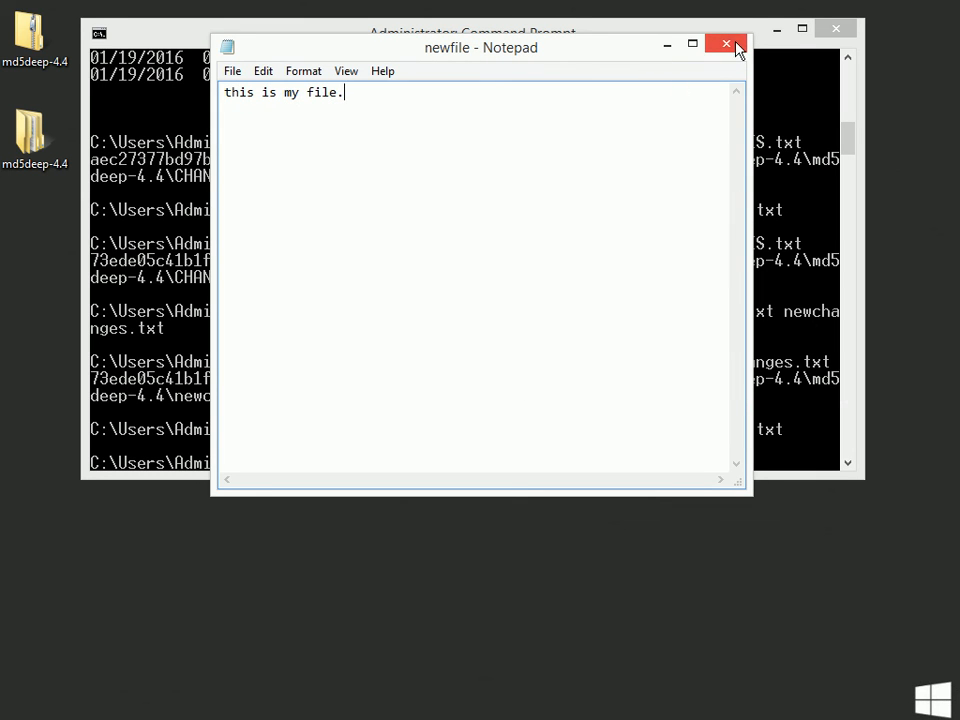
click(726, 44)
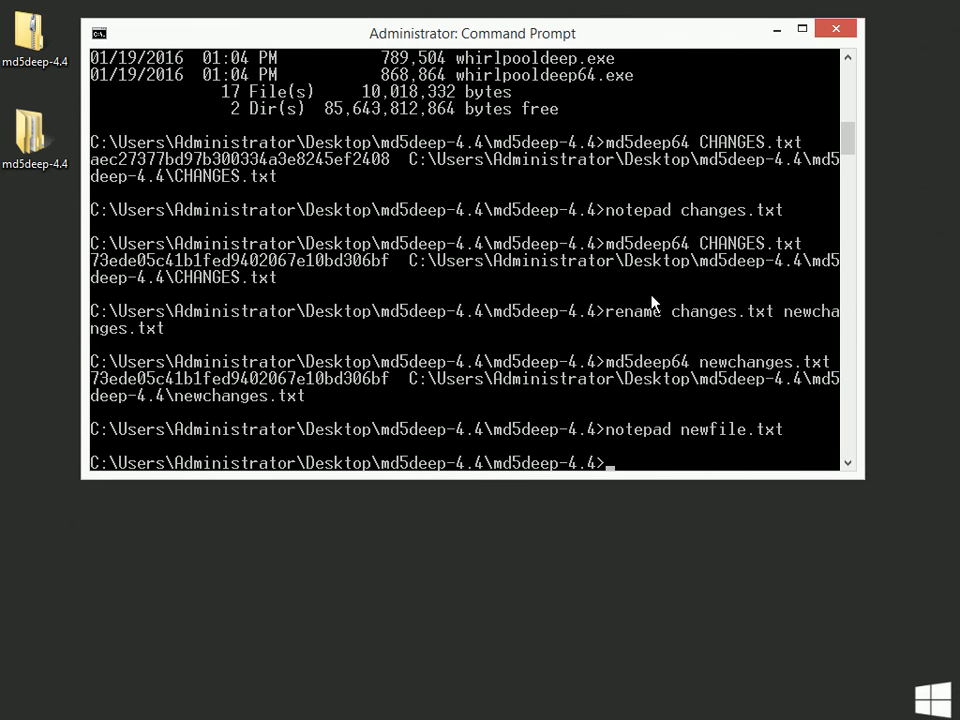
- Compute the MD5 of newfile.txt with md5deep, yielding a hash beginning b40a176f
text(md5deep)
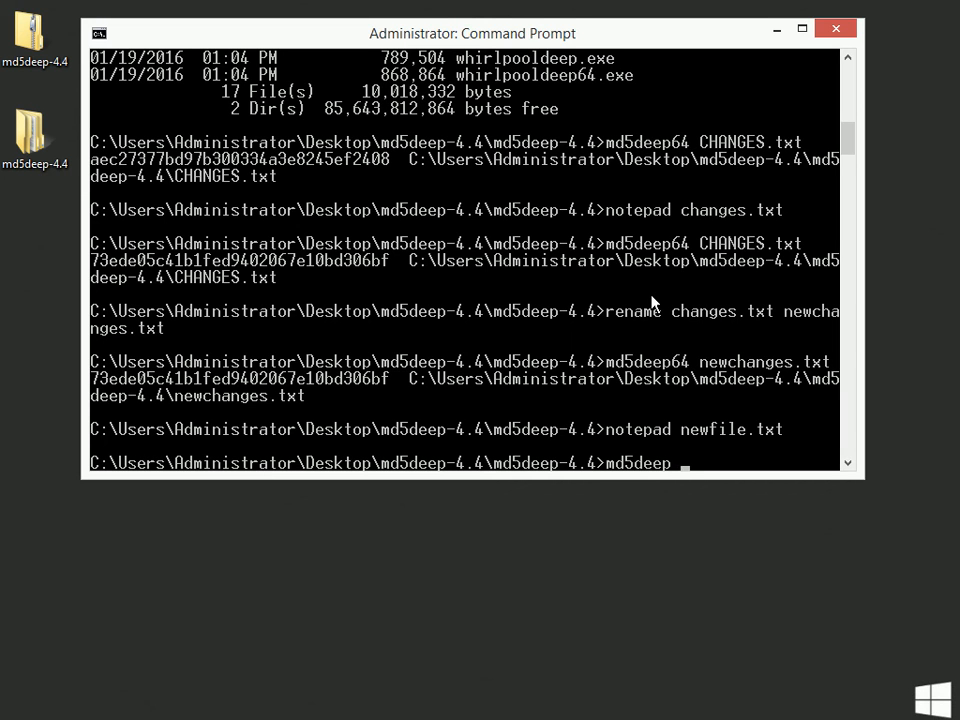
text(newfile.txt)
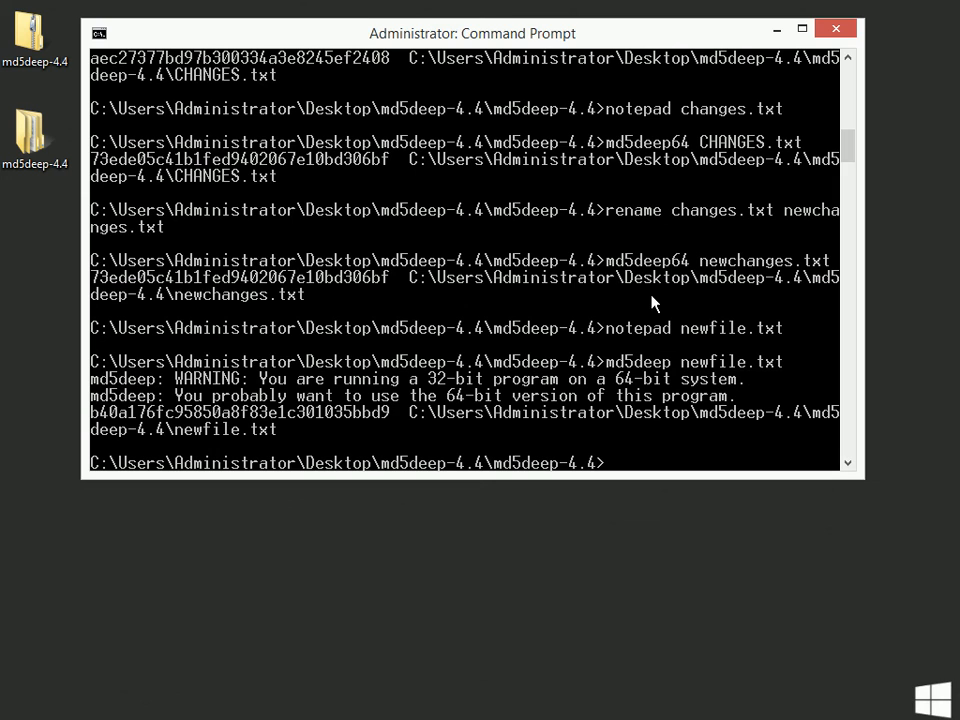
mouse_move(330, 428)
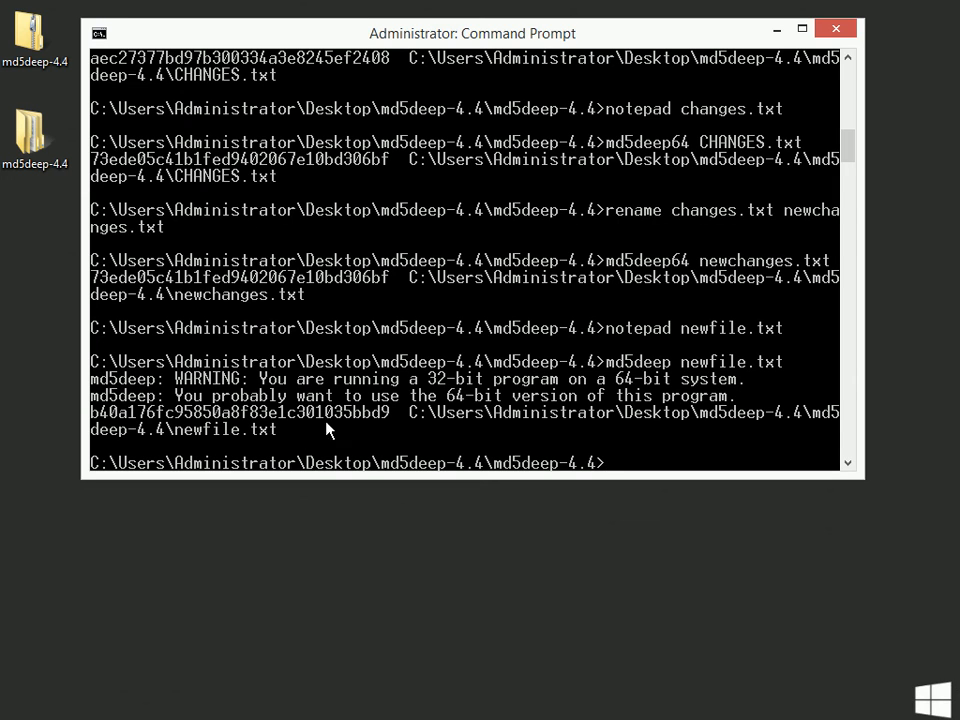
mouse_move(392, 432)
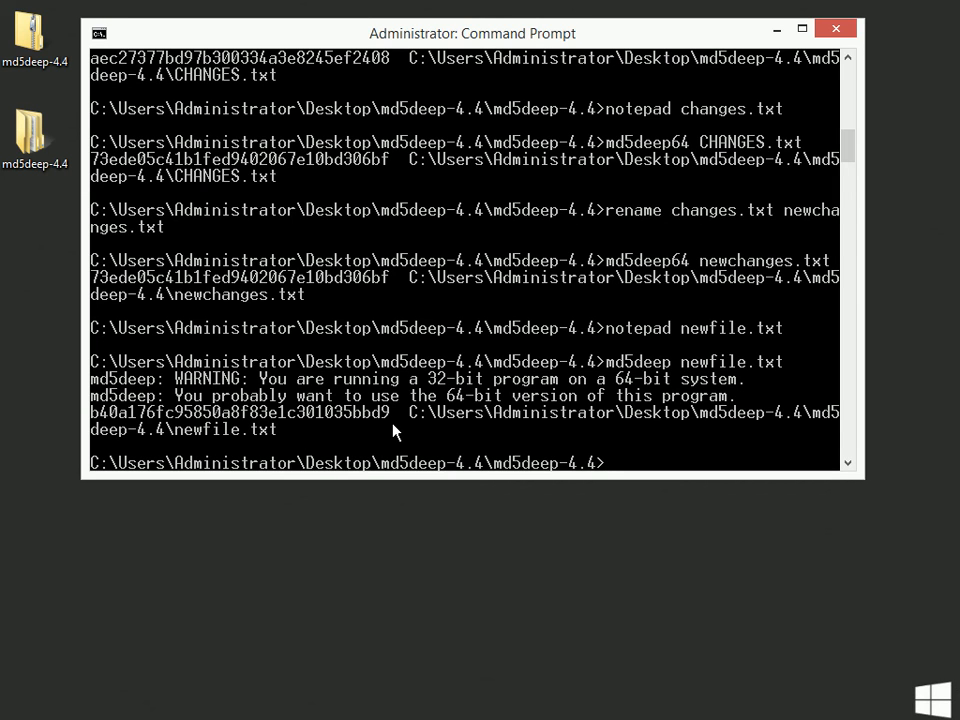
mouse_move(528, 380)
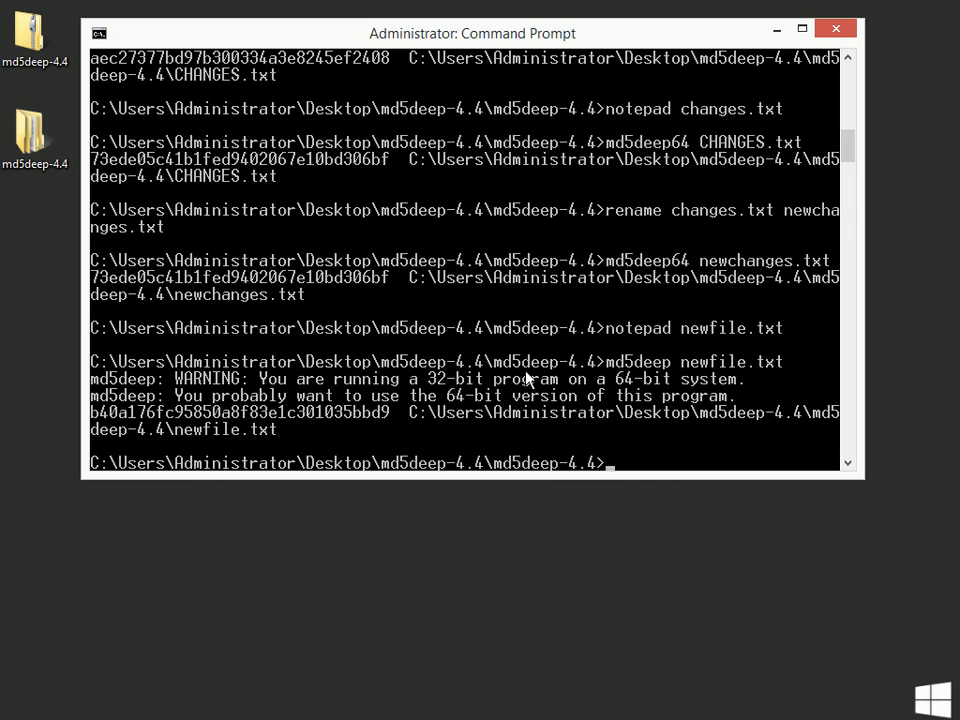
mouse_move(662, 340)
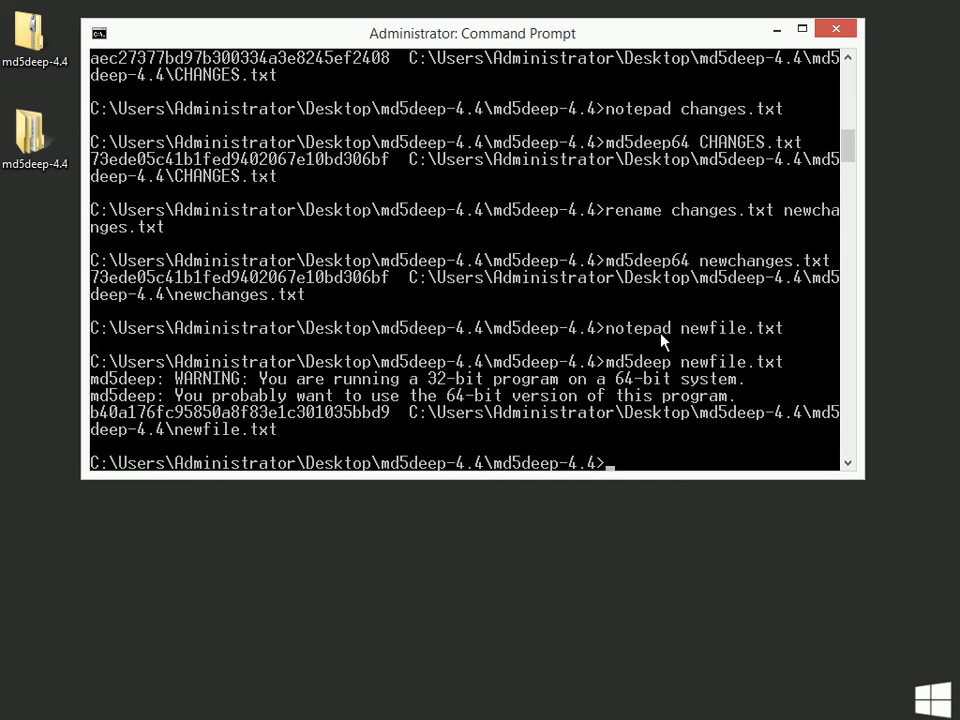
mouse_move(712, 356)
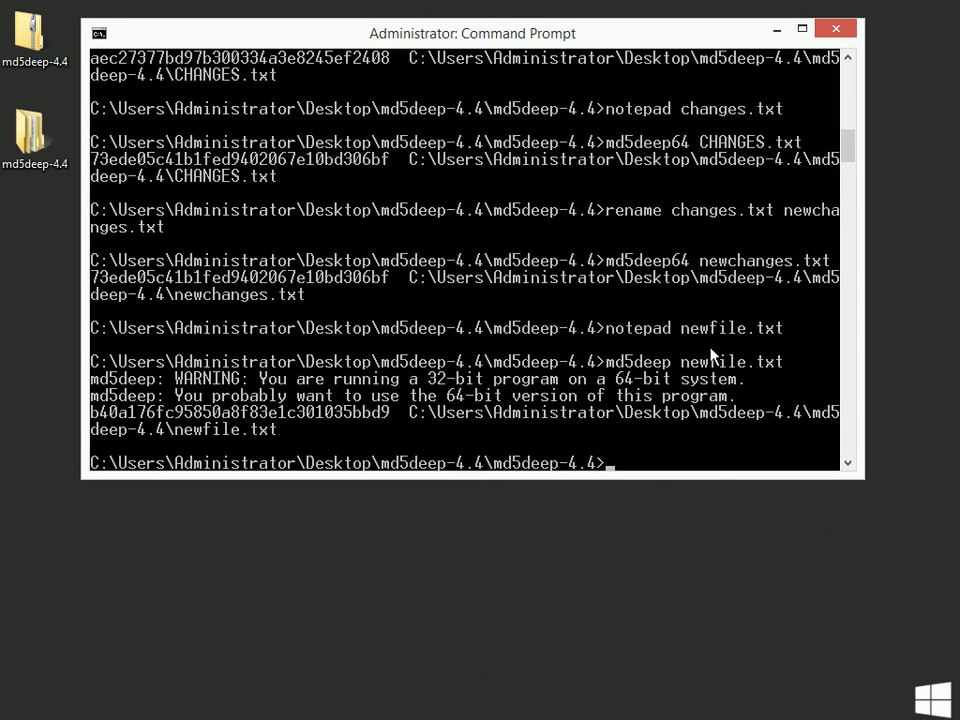
mouse_move(738, 348)
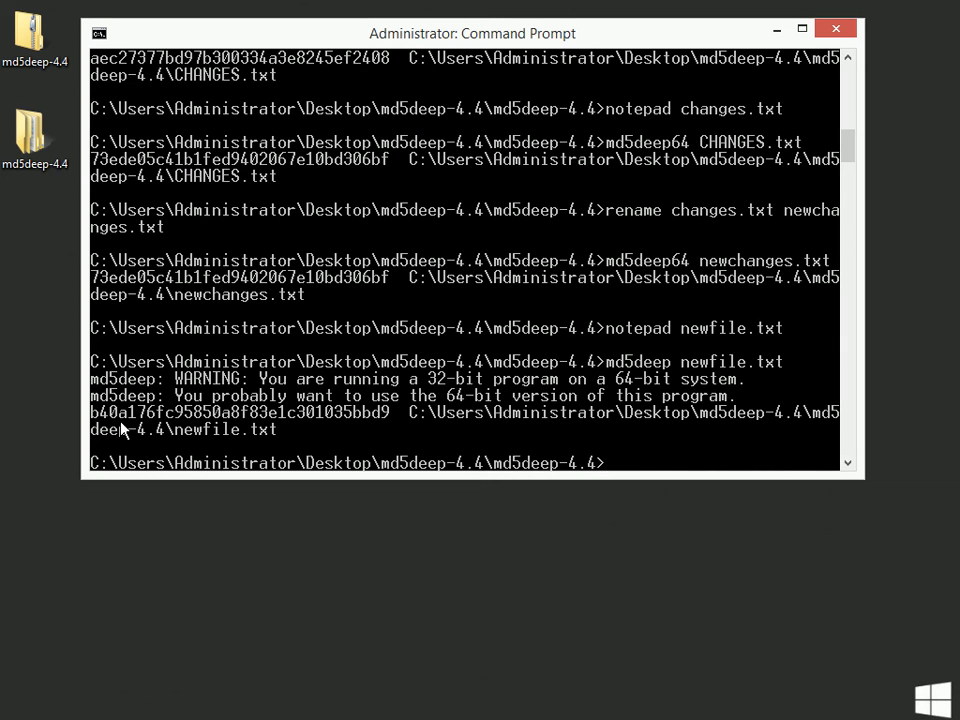
mouse_move(380, 430)
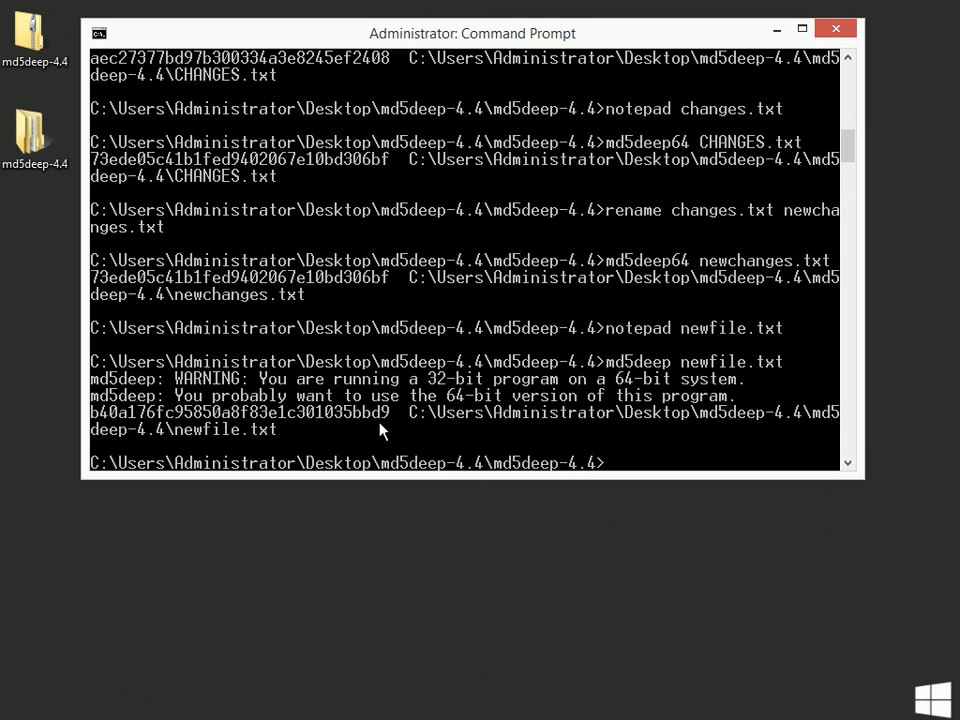